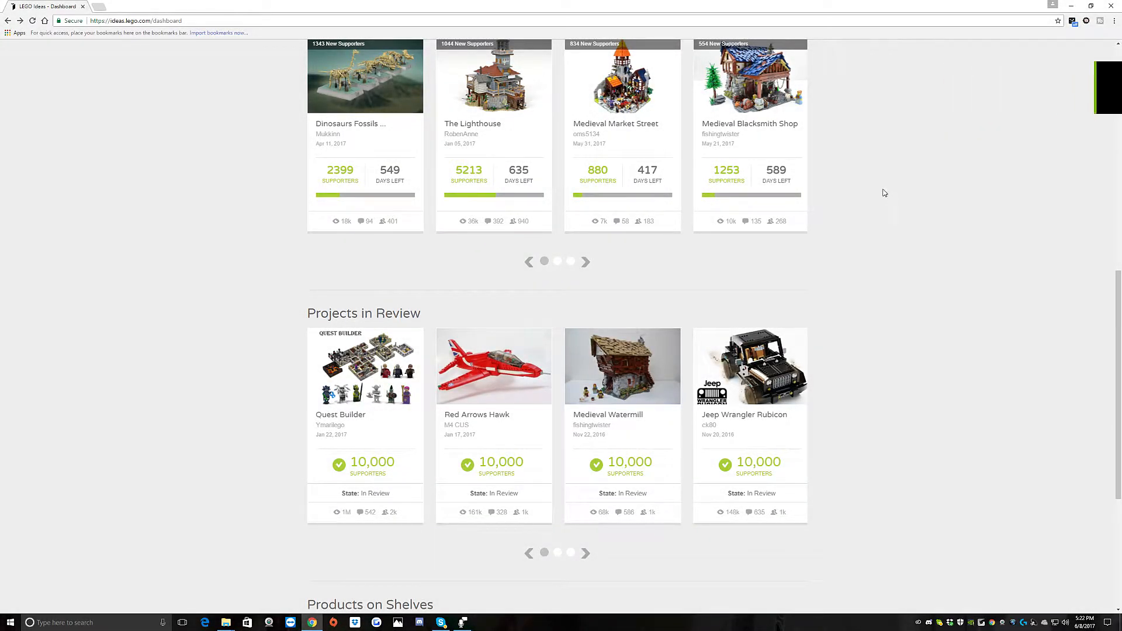
pyautogui.moveTo(400, 316)
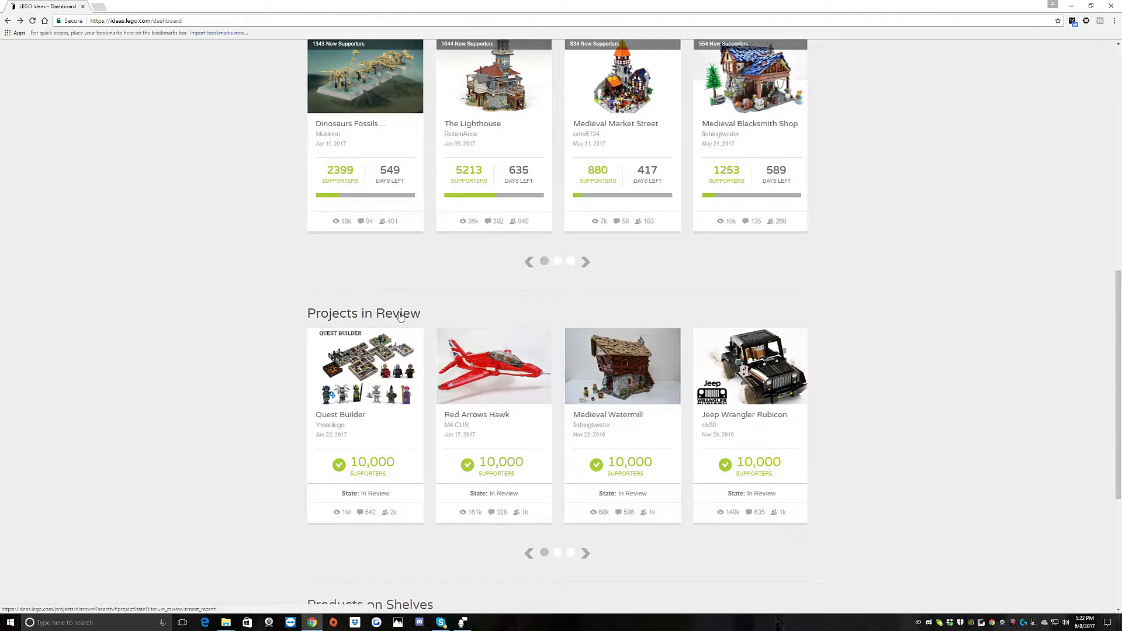
# Step: Open the Discover page listing the 24 In Review projects, sorted by most recent
pyautogui.click(363, 312)
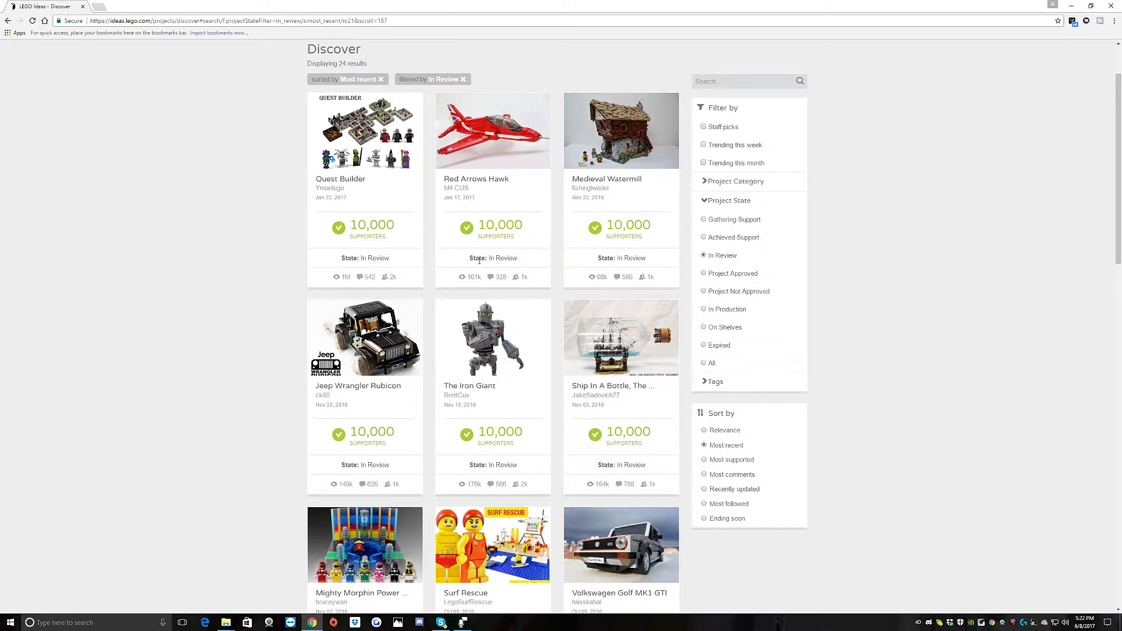
# Step: Open the Medieval Watermill project and launch its gallery at image 1 of 7
pyautogui.click(620, 131)
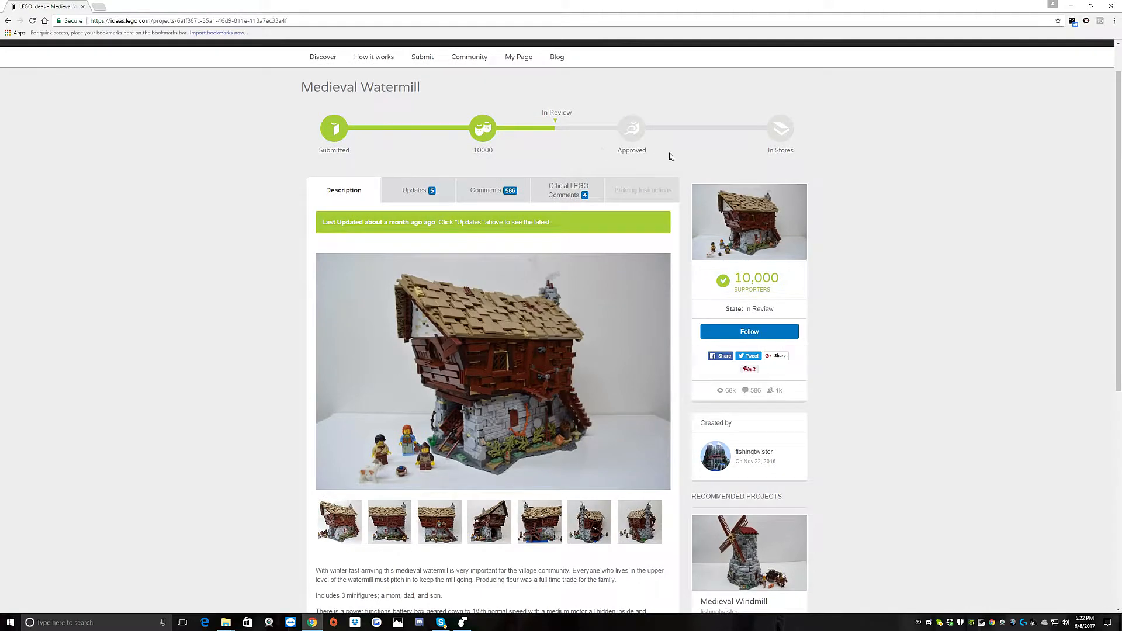
pyautogui.moveTo(905, 168)
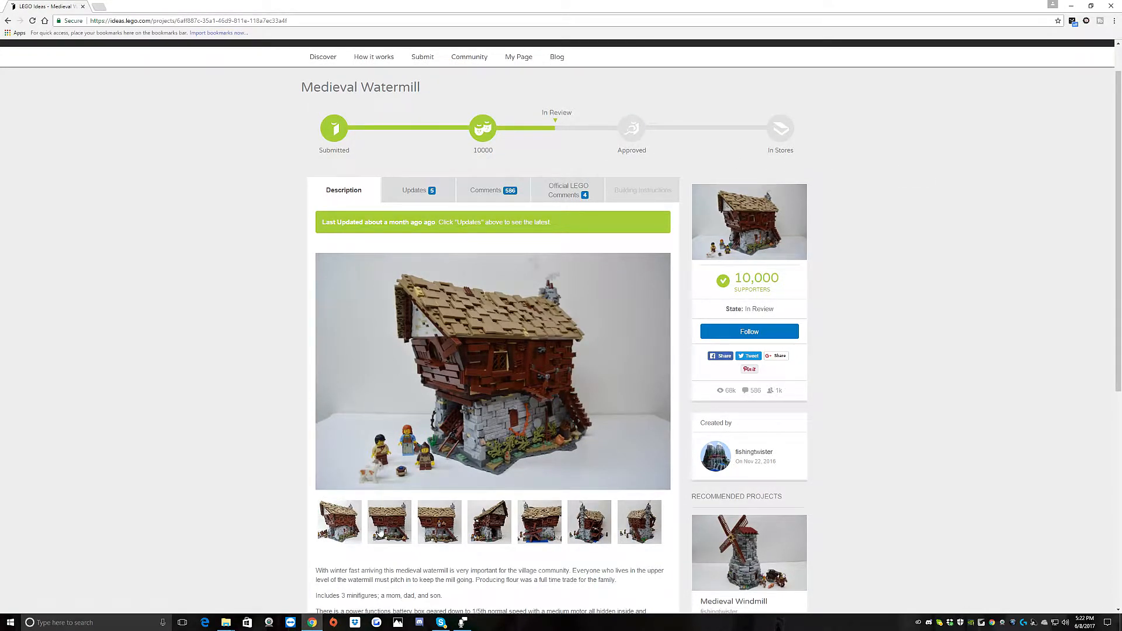
pyautogui.click(492, 372)
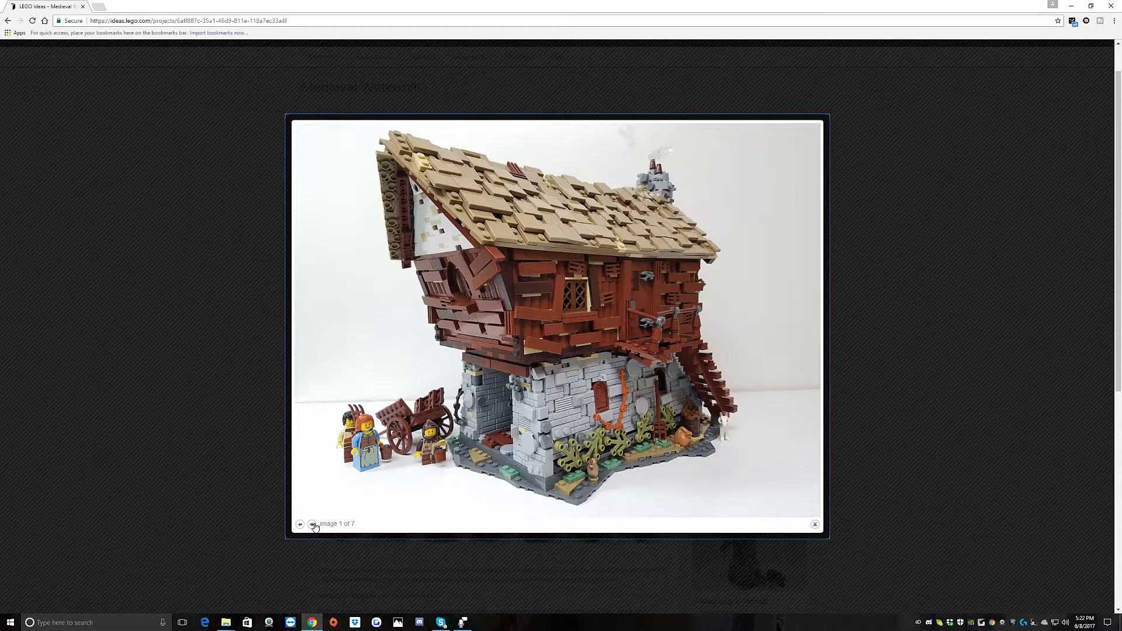
# Step: Advance through watermill photos 2 to 7, then return to the In Review list
pyautogui.click(312, 524)
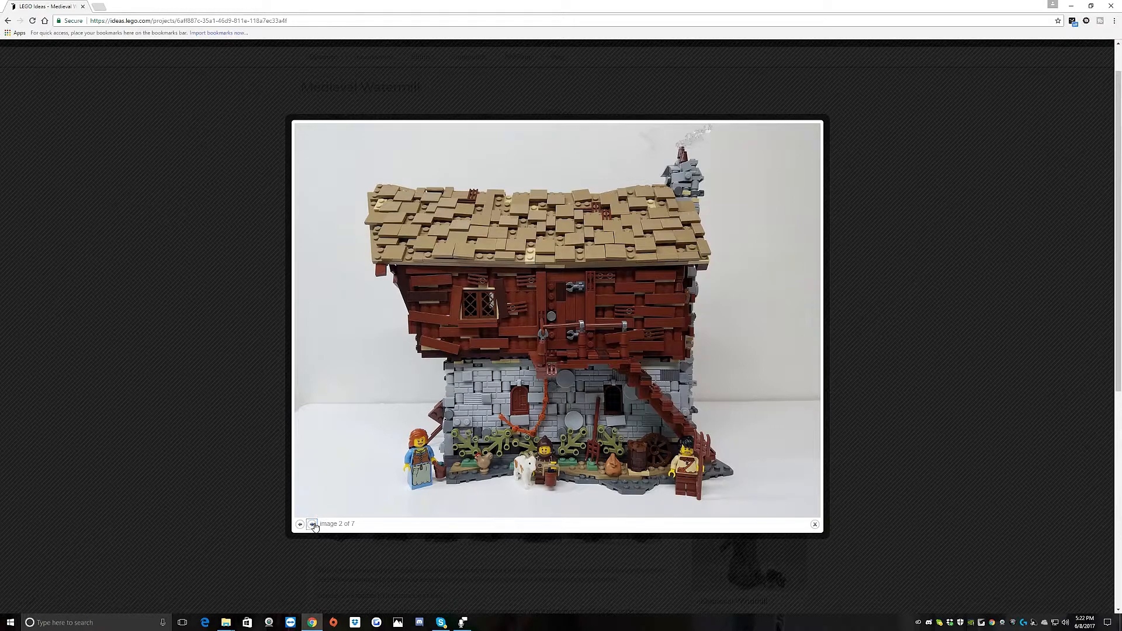
pyautogui.click(312, 523)
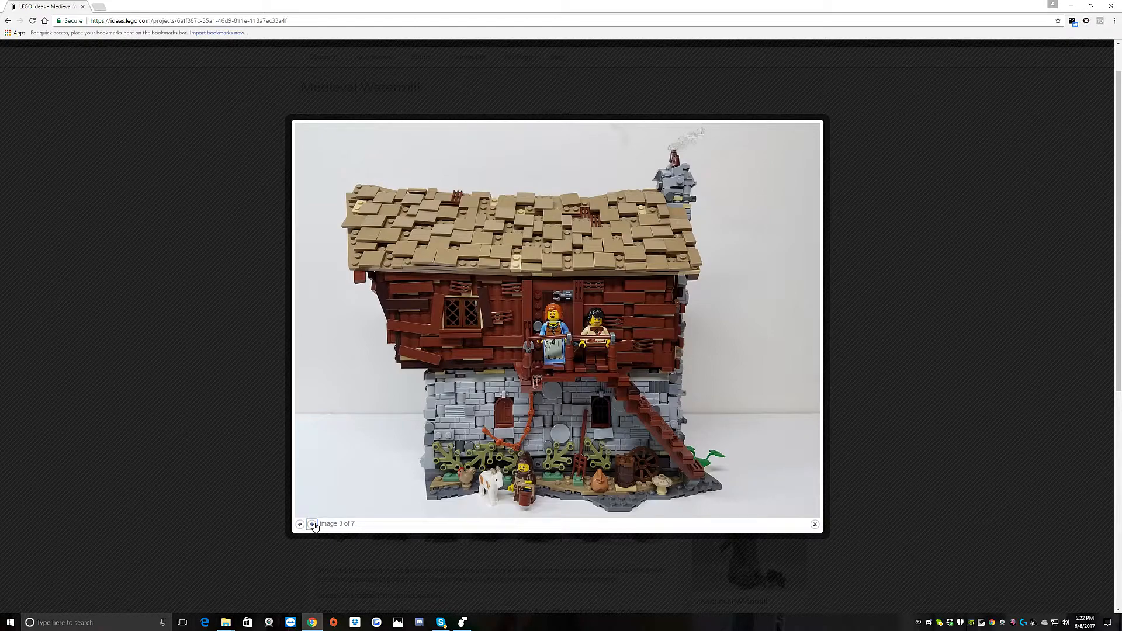
pyautogui.click(312, 523)
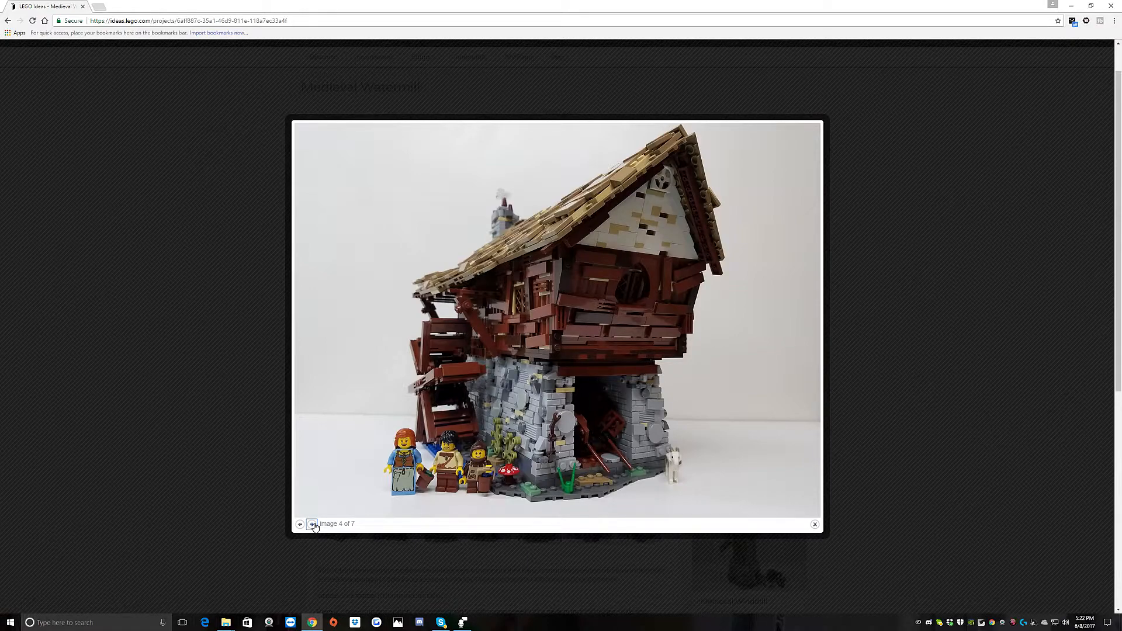
pyautogui.click(312, 523)
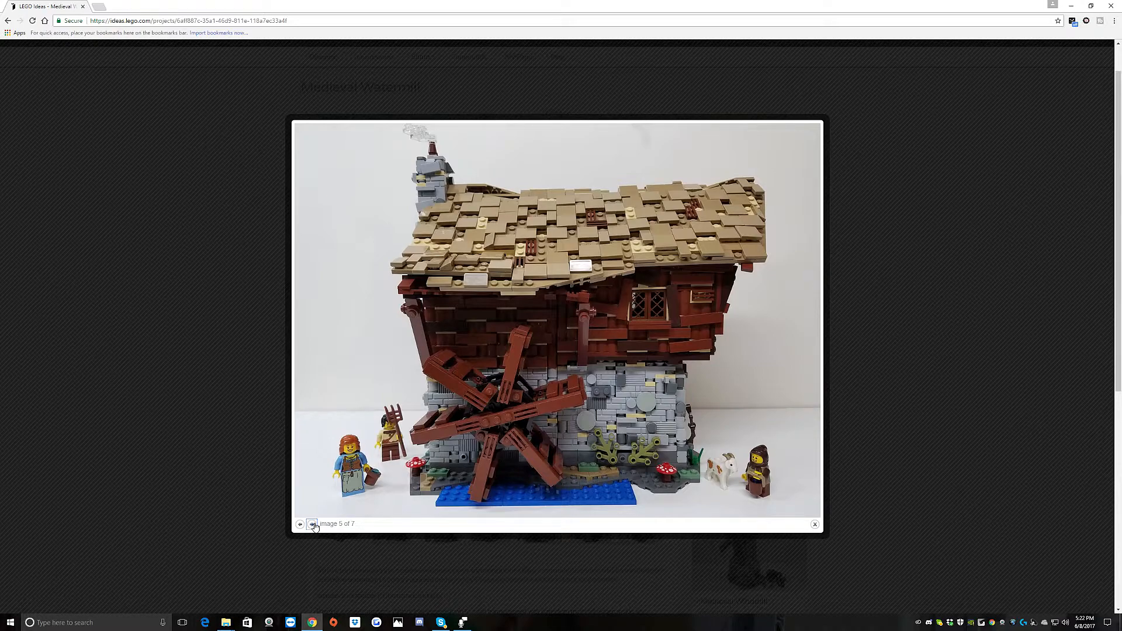
pyautogui.click(313, 524)
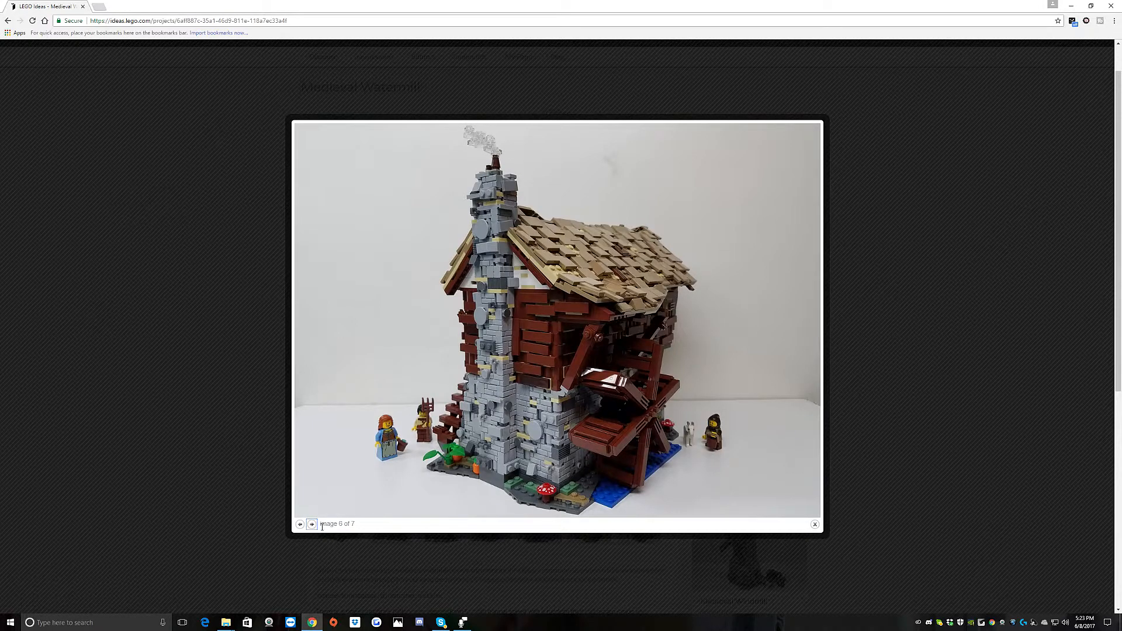
pyautogui.moveTo(488, 414)
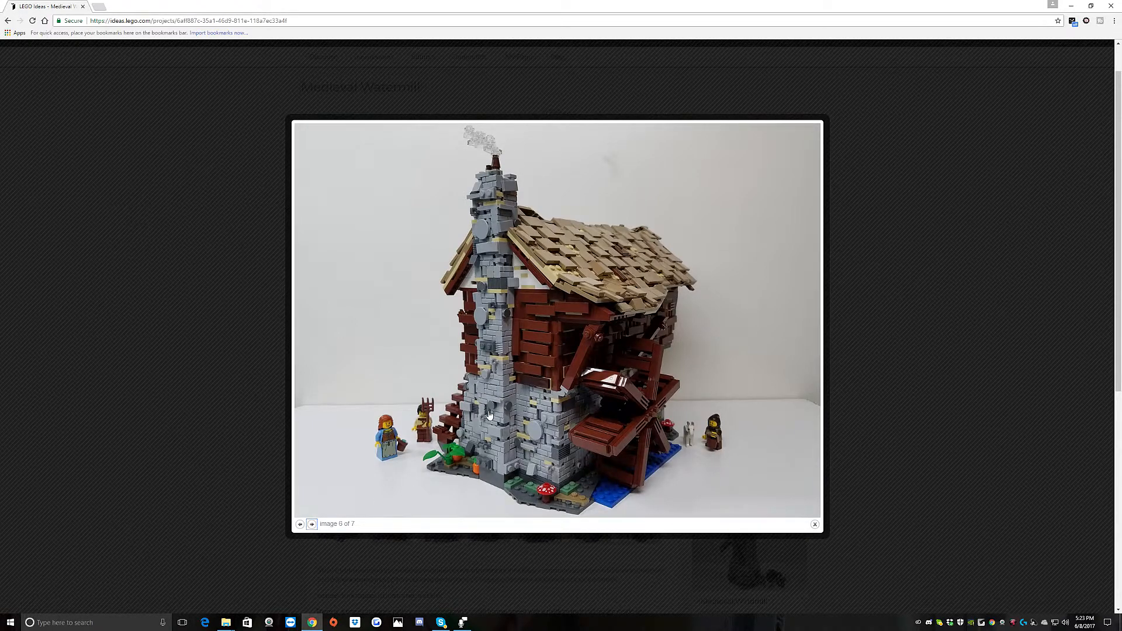
pyautogui.click(312, 524)
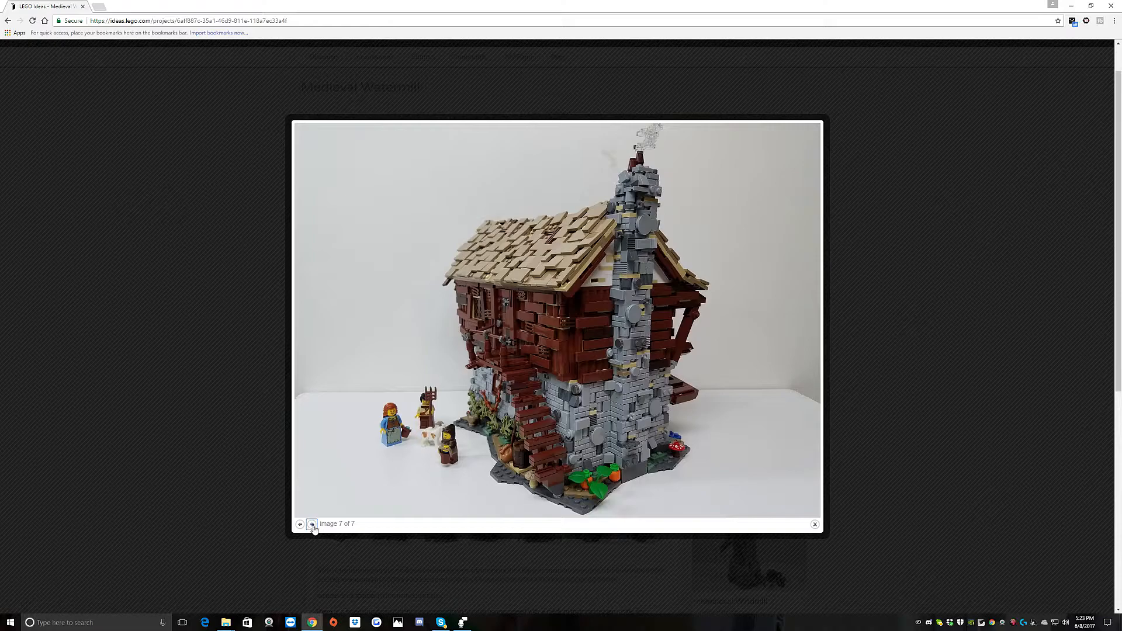
pyautogui.click(813, 523)
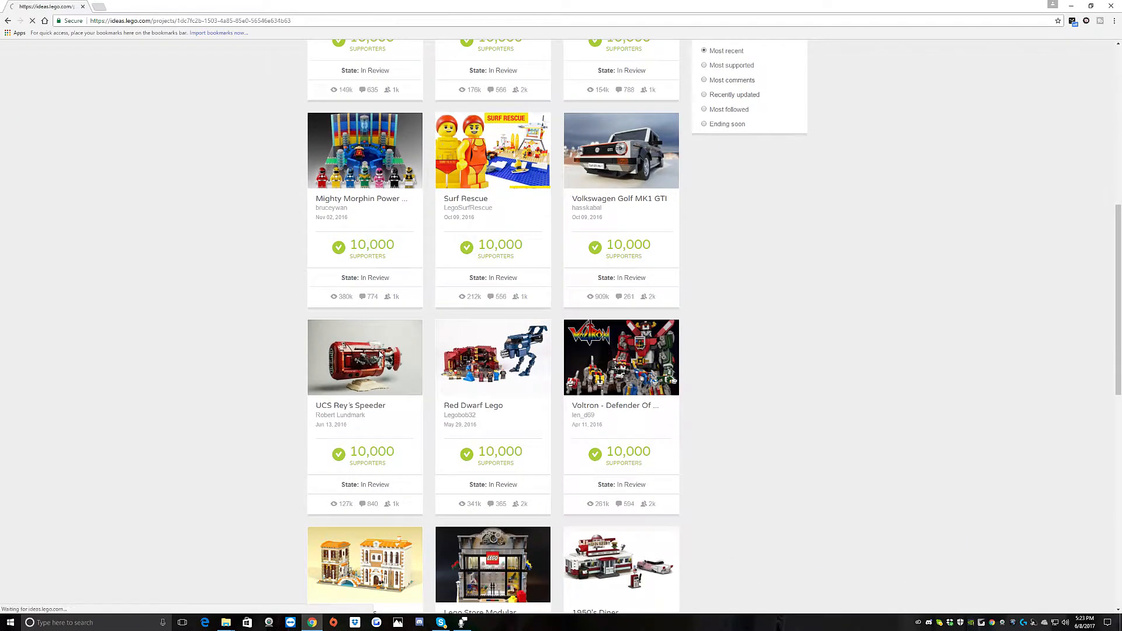
# Step: Open the UCS Rey's Speeder project and launch its gallery at image 1 of 5
pyautogui.click(364, 357)
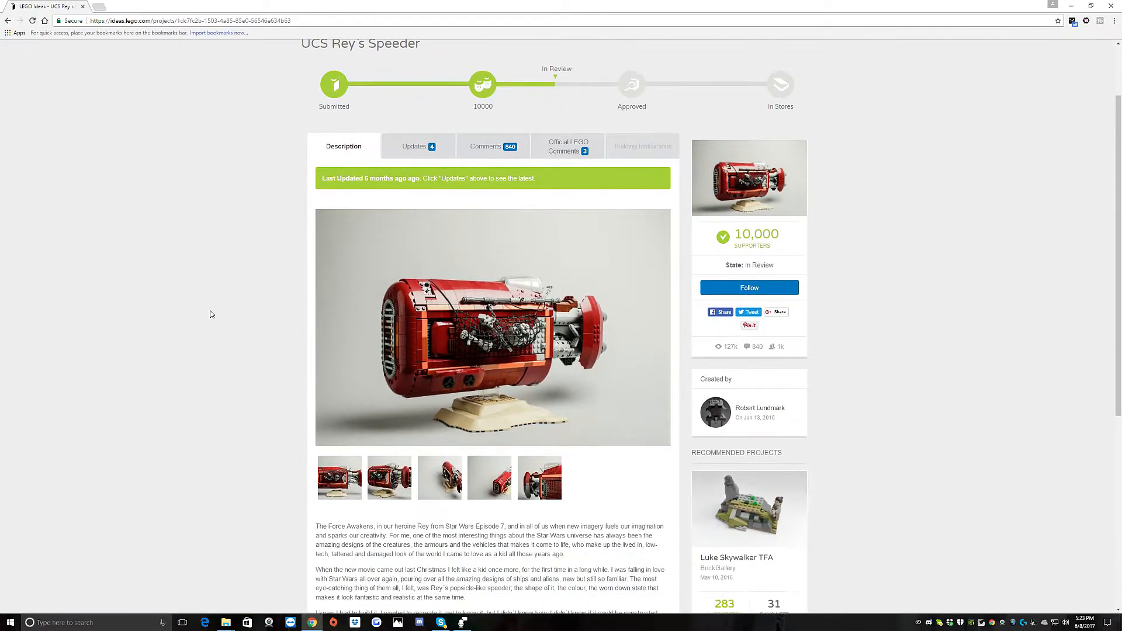
pyautogui.moveTo(380, 396)
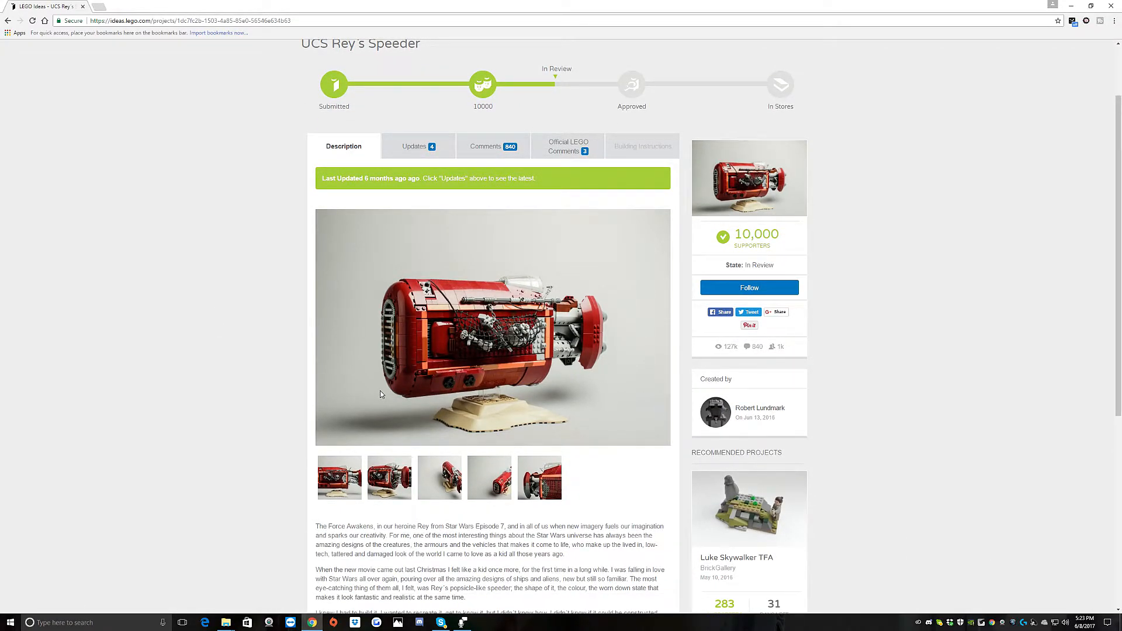
pyautogui.click(492, 327)
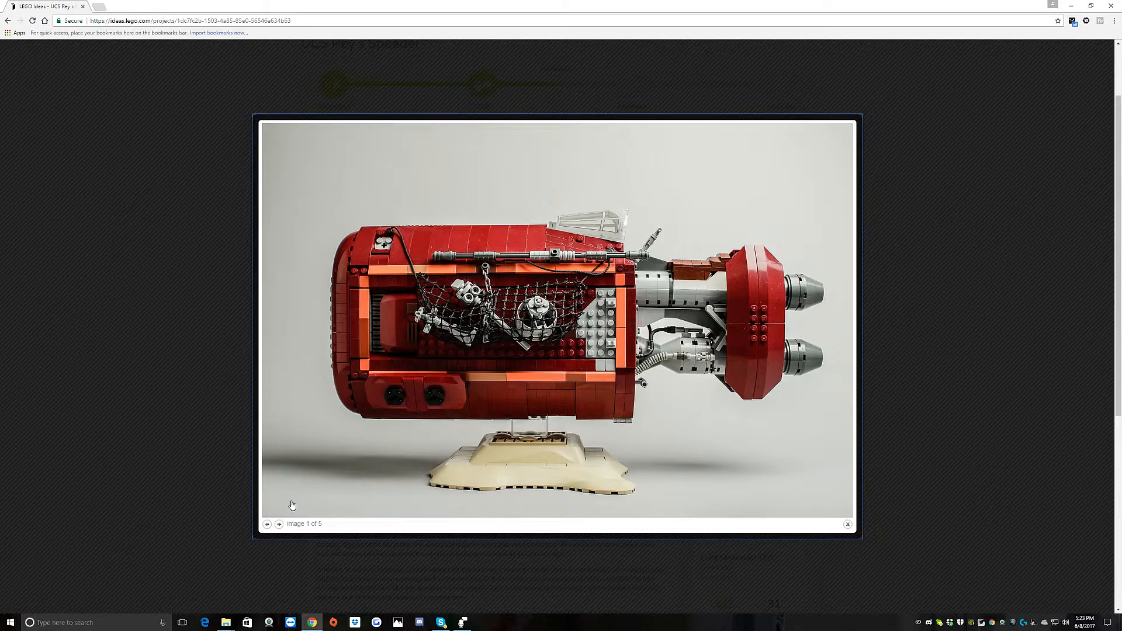
pyautogui.moveTo(285, 525)
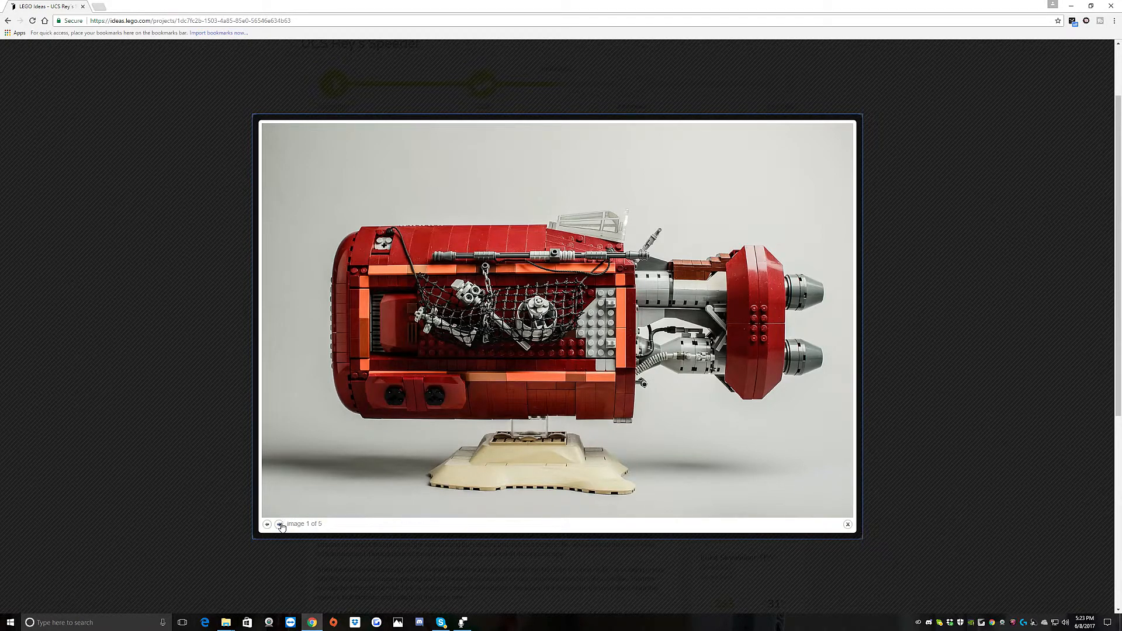
# Step: Advance through speeder photos 2 to 5 and cycle back to photo 1
pyautogui.click(279, 524)
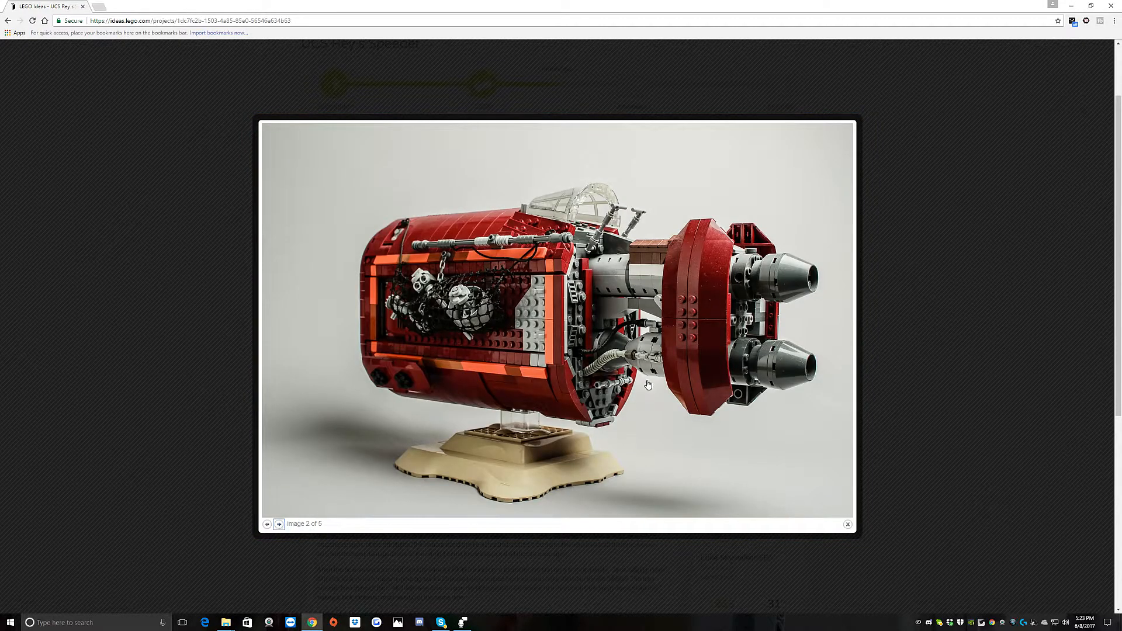
pyautogui.moveTo(737, 278)
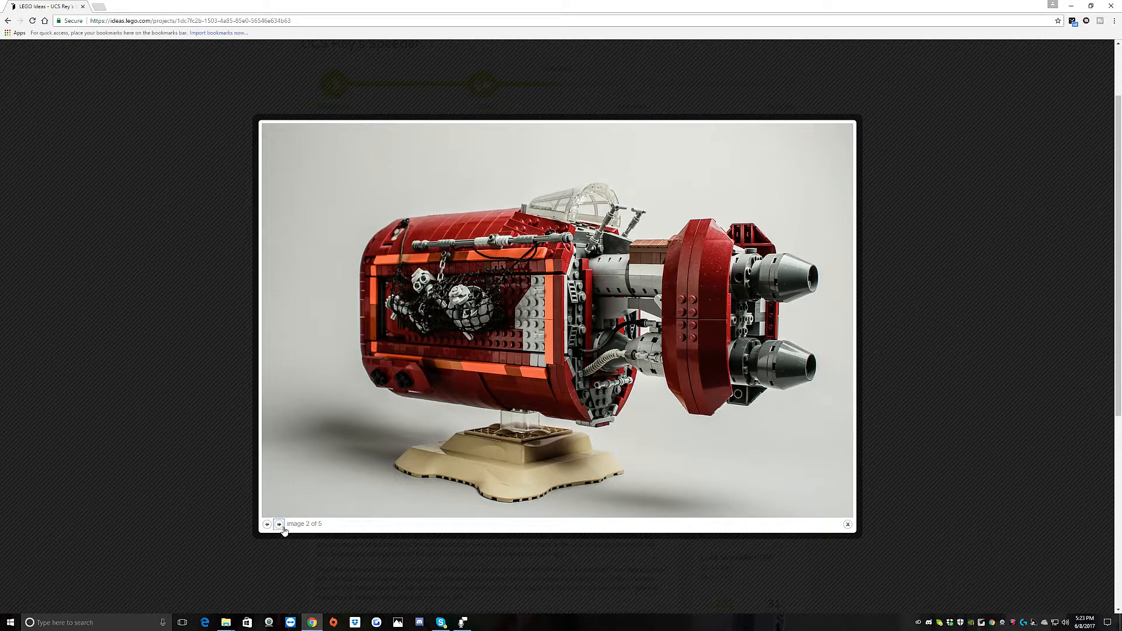
pyautogui.click(278, 523)
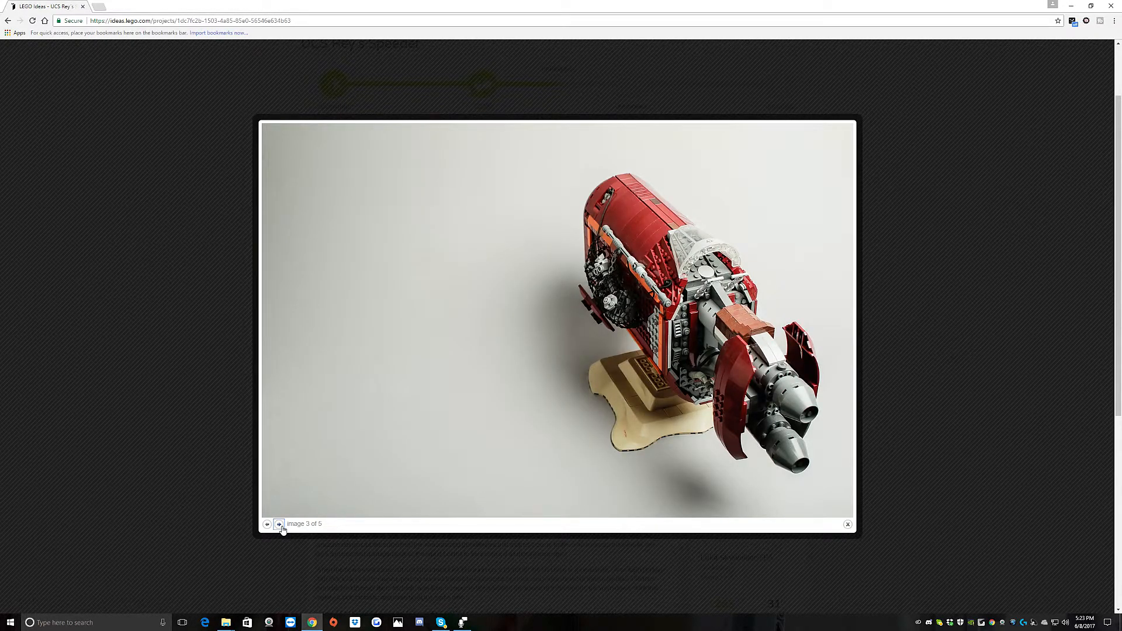
pyautogui.click(278, 523)
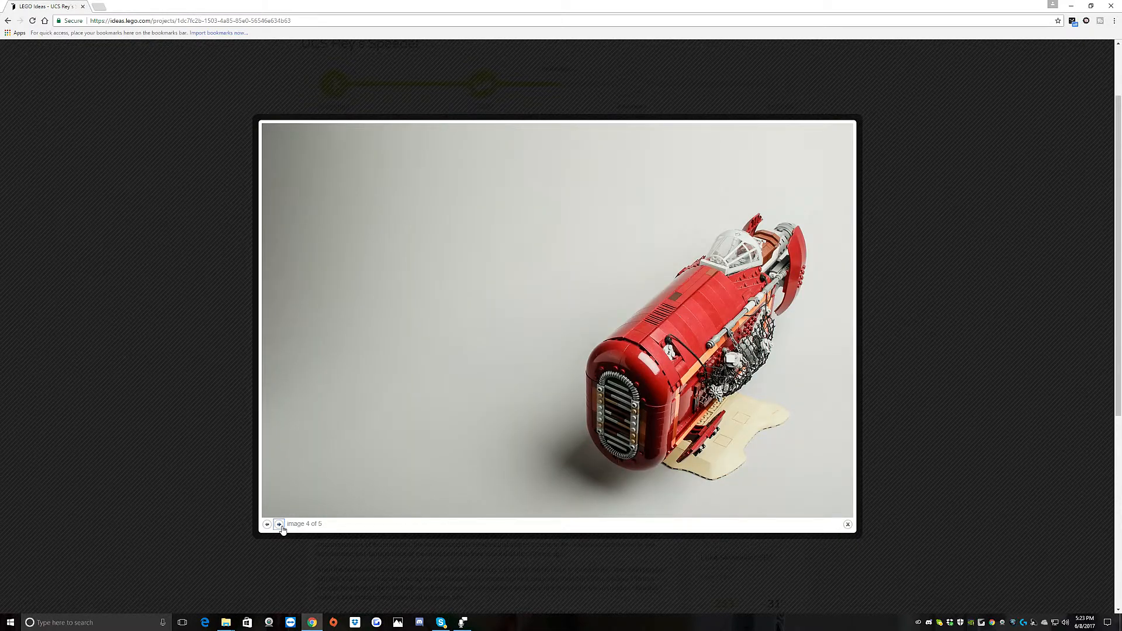
pyautogui.click(278, 524)
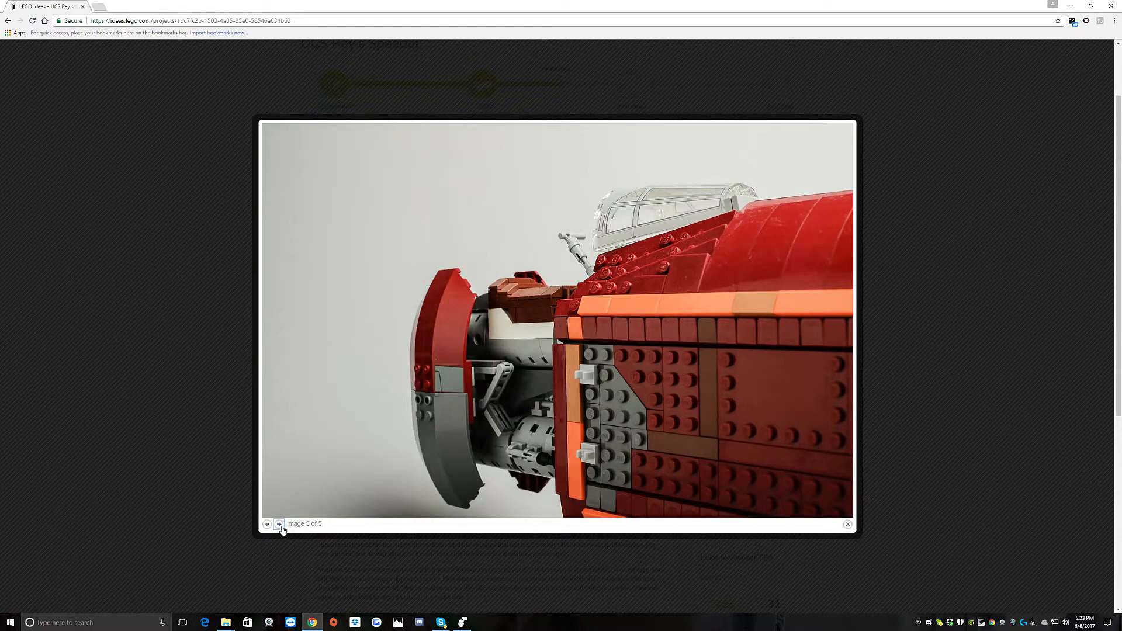
pyautogui.click(279, 524)
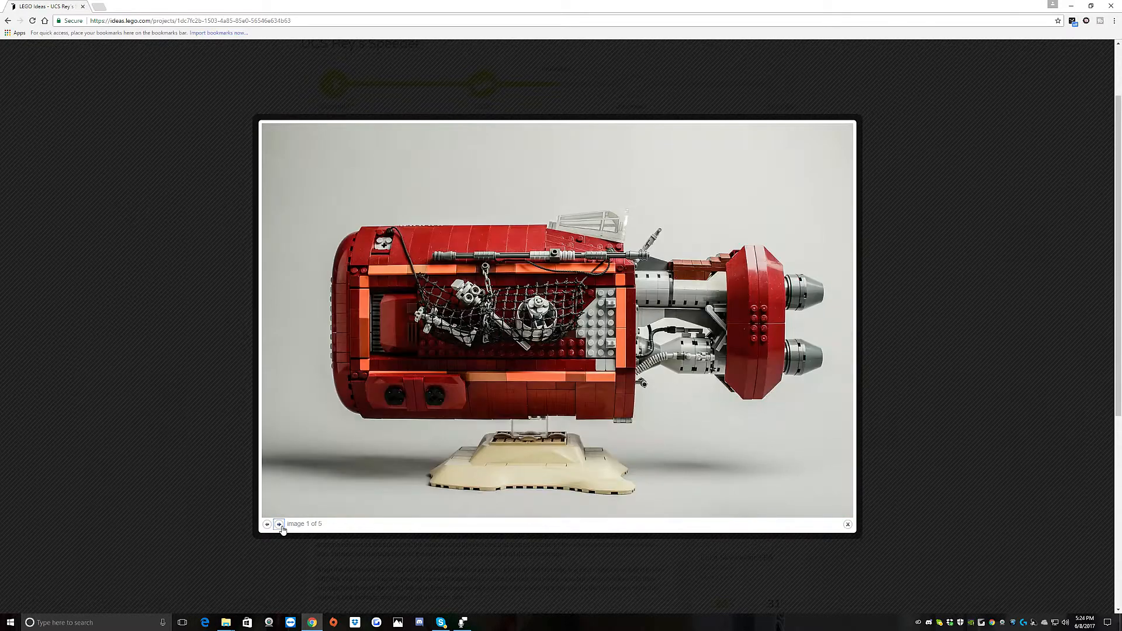
pyautogui.moveTo(791, 533)
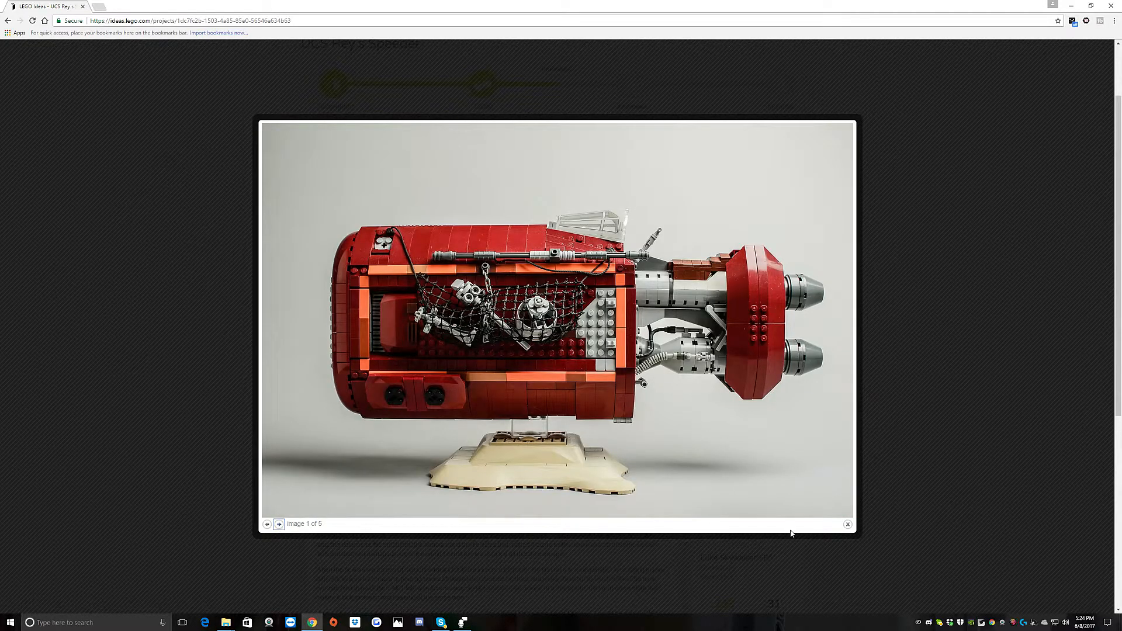
# Step: Close the speeder gallery and scroll over the project page
pyautogui.click(847, 525)
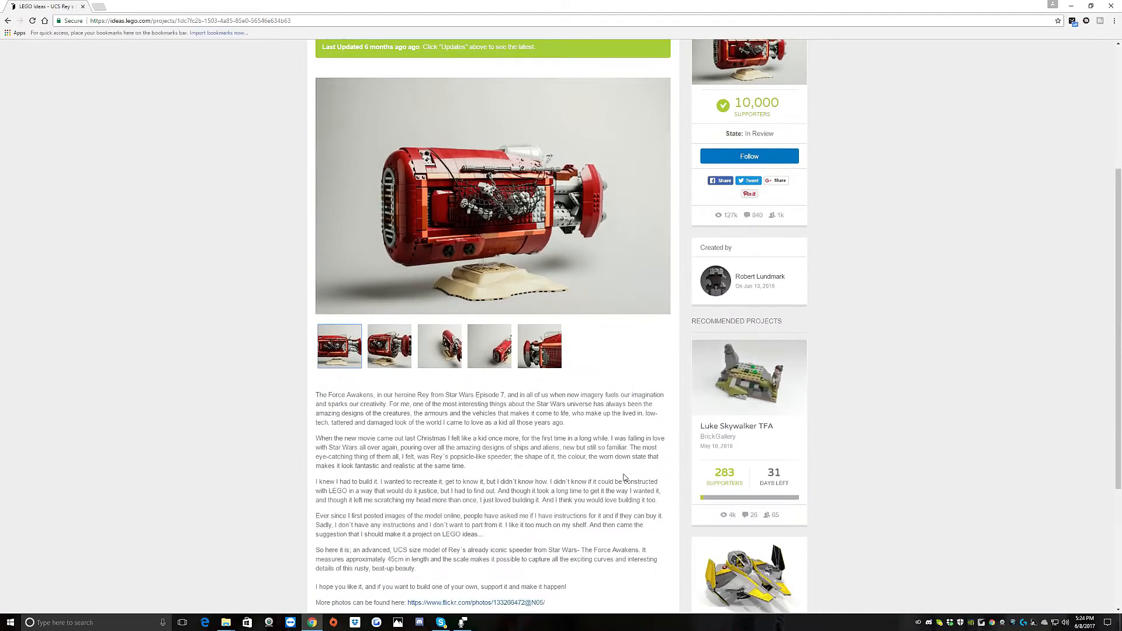
pyautogui.scroll(-3)
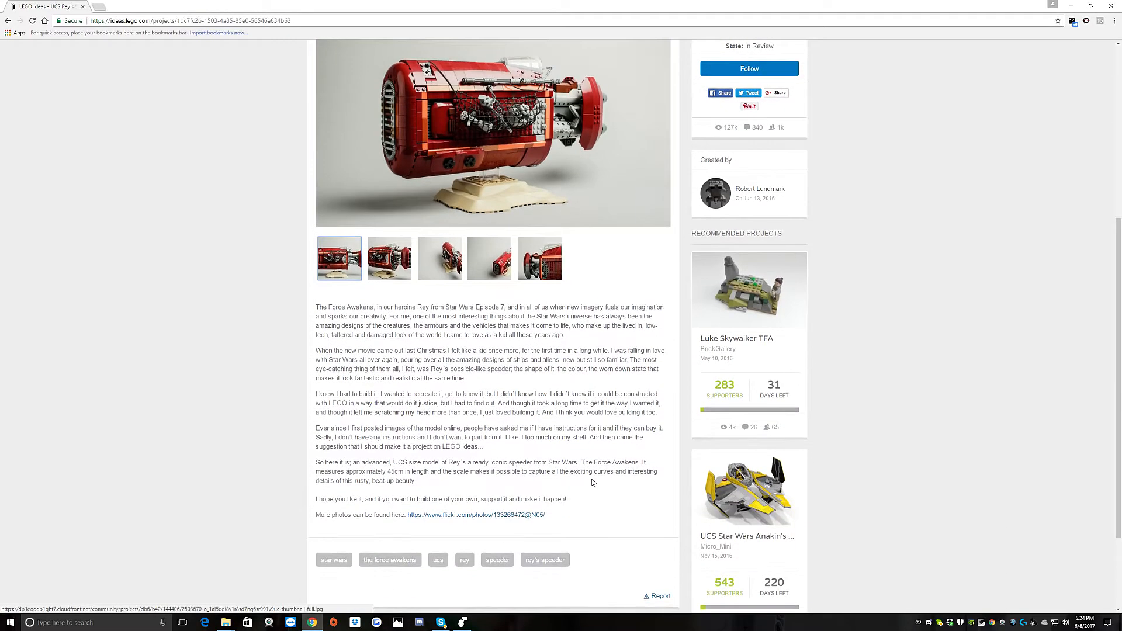
pyautogui.scroll(3)
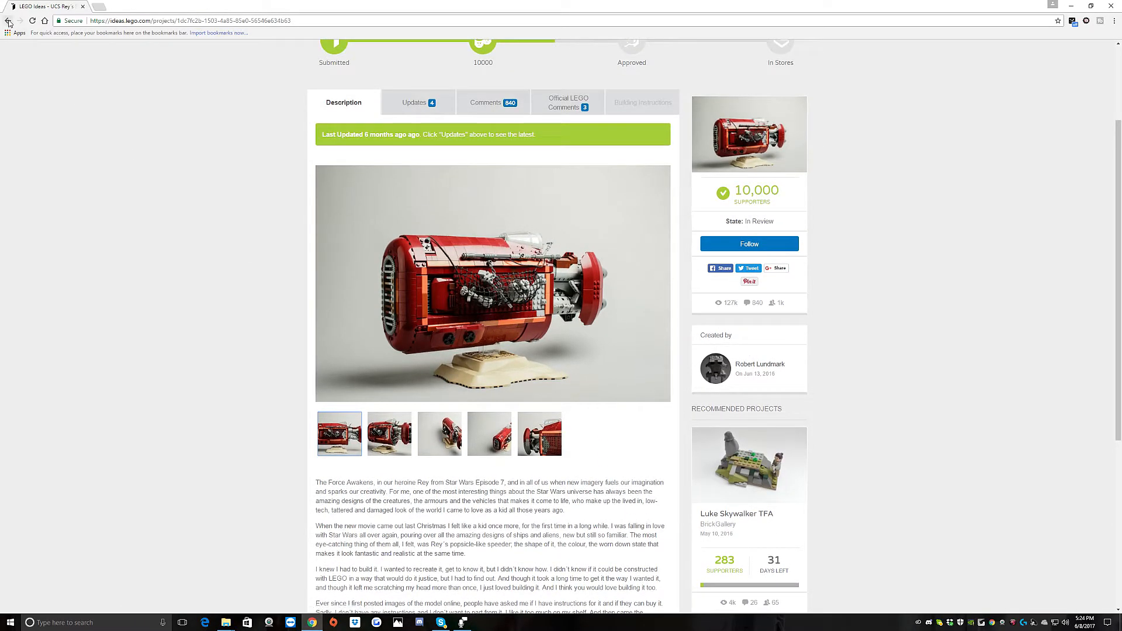
pyautogui.click(7, 19)
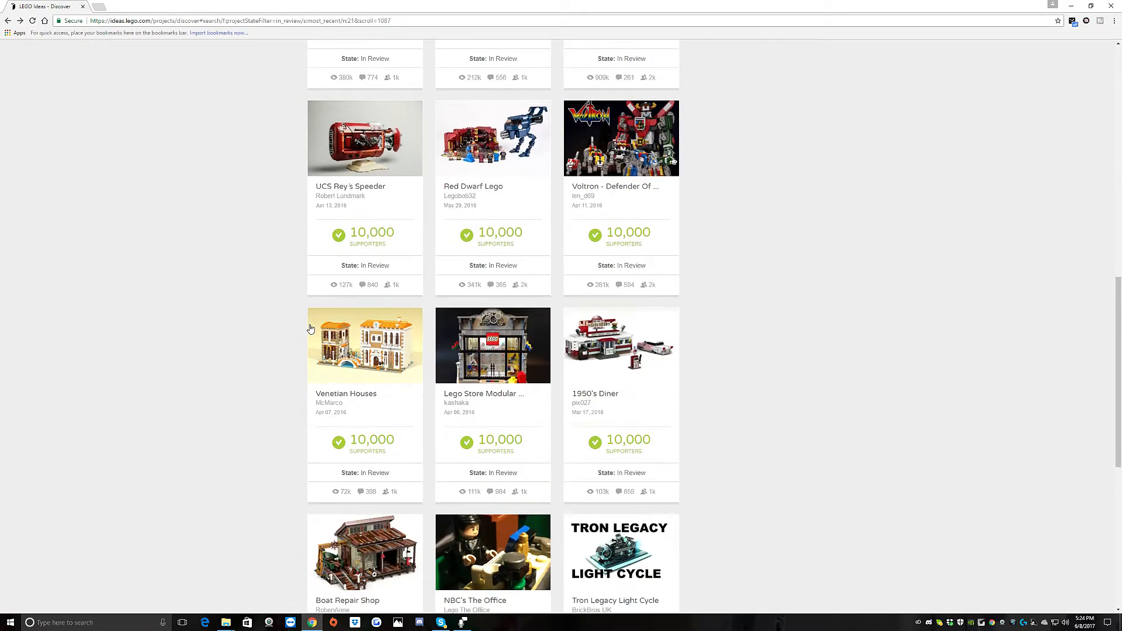
pyautogui.scroll(-3)
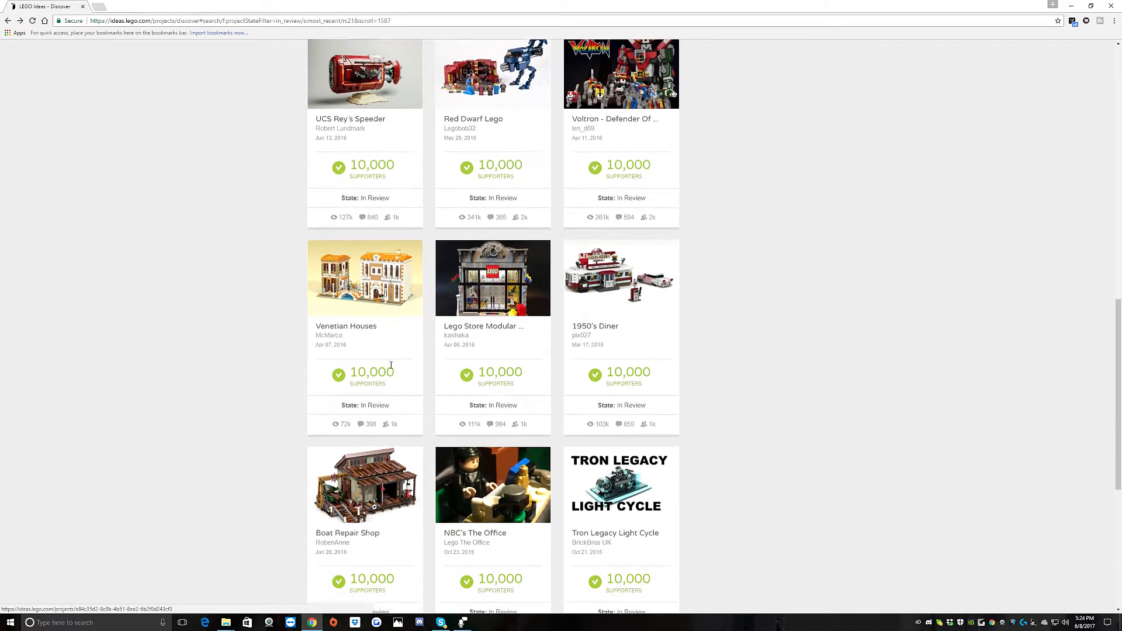
pyautogui.scroll(-3)
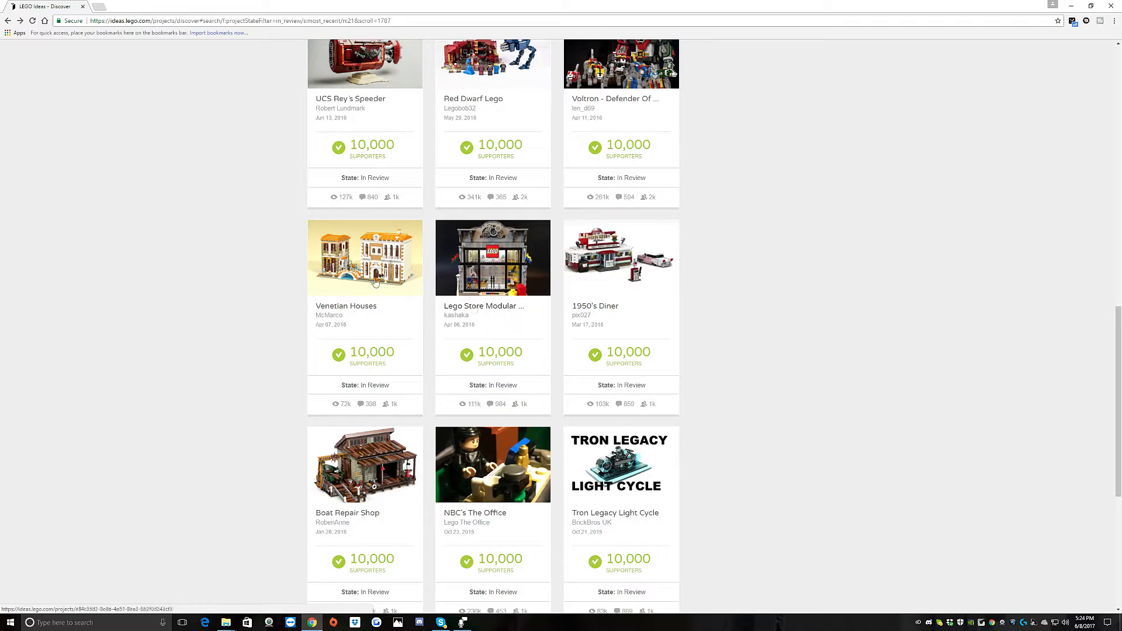
pyautogui.scroll(-3)
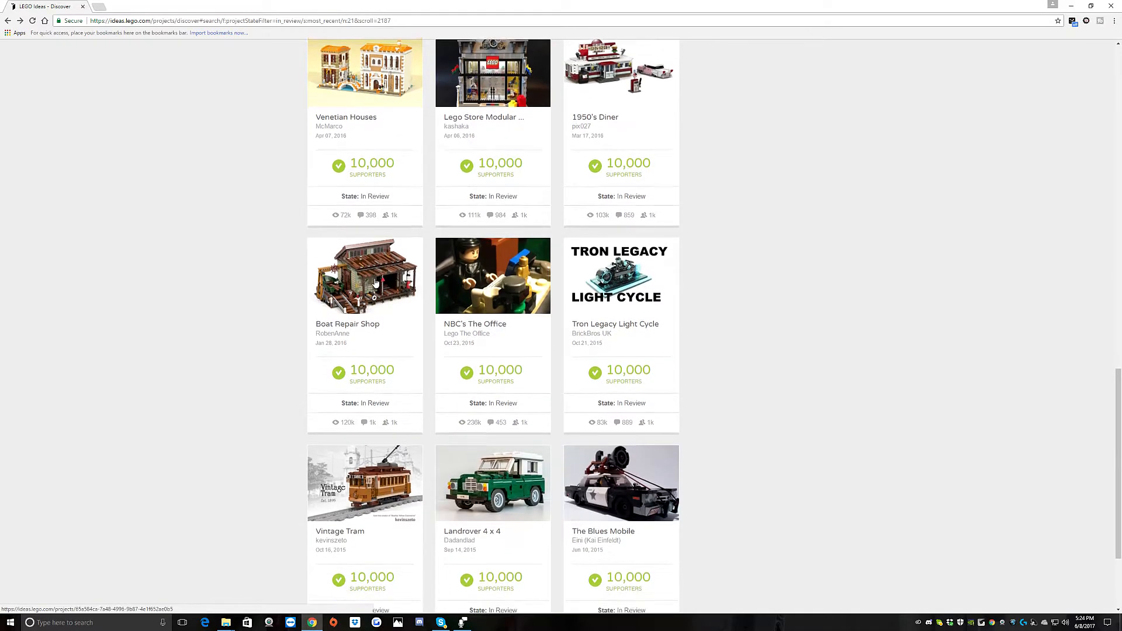
pyautogui.scroll(3)
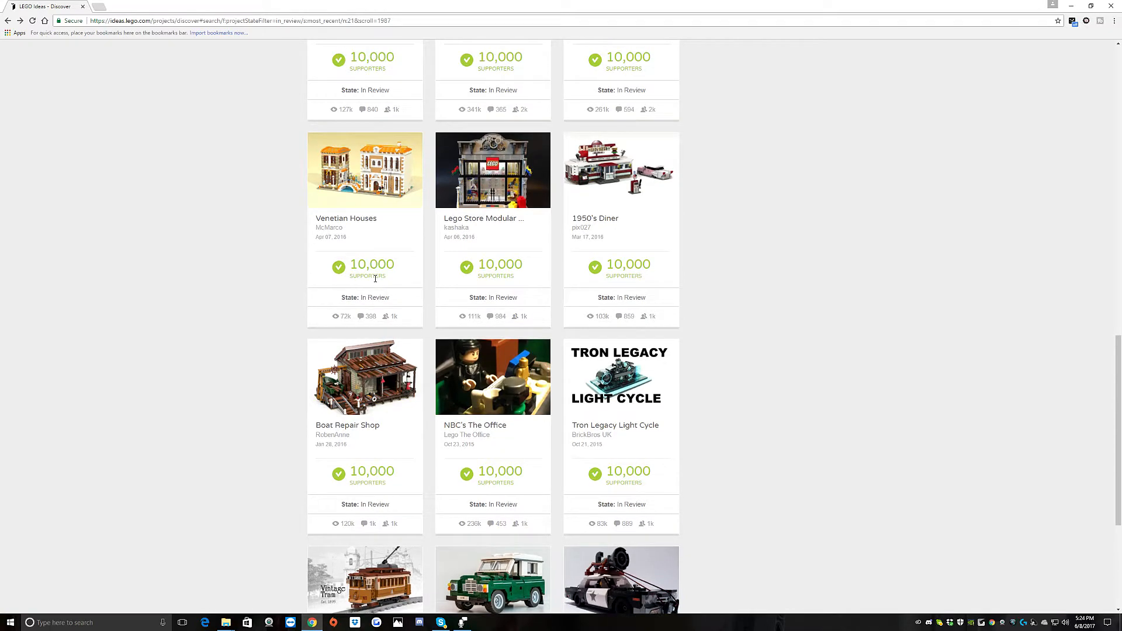
pyautogui.scroll(3)
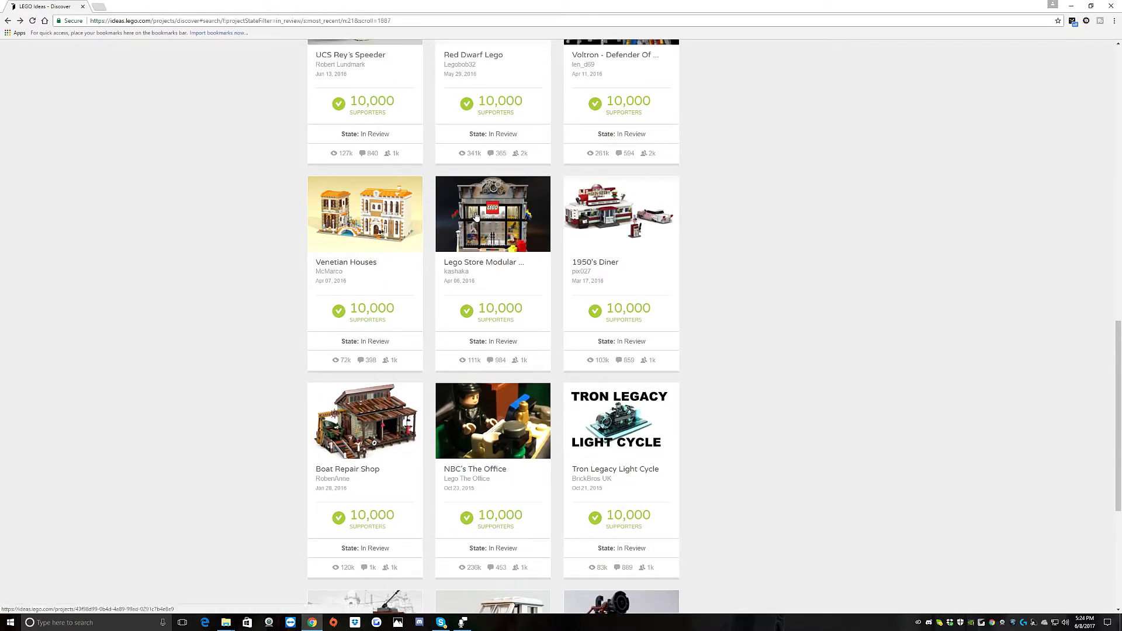
# Step: Open Lego Store Modular Version and launch its gallery at image 2 of 17
pyautogui.click(492, 213)
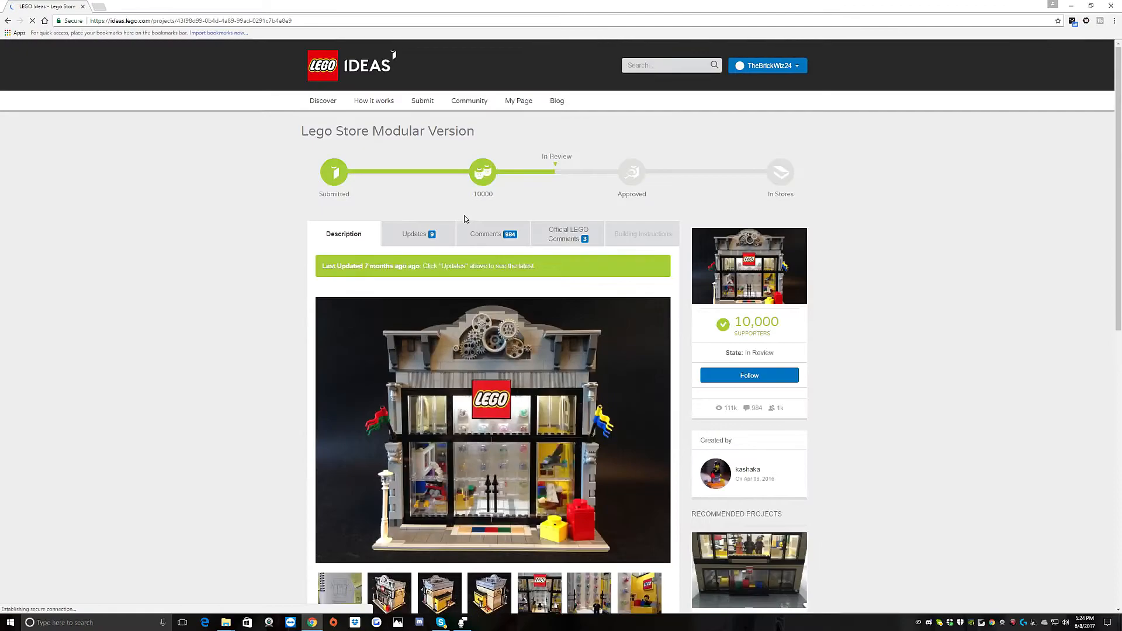
pyautogui.scroll(-3)
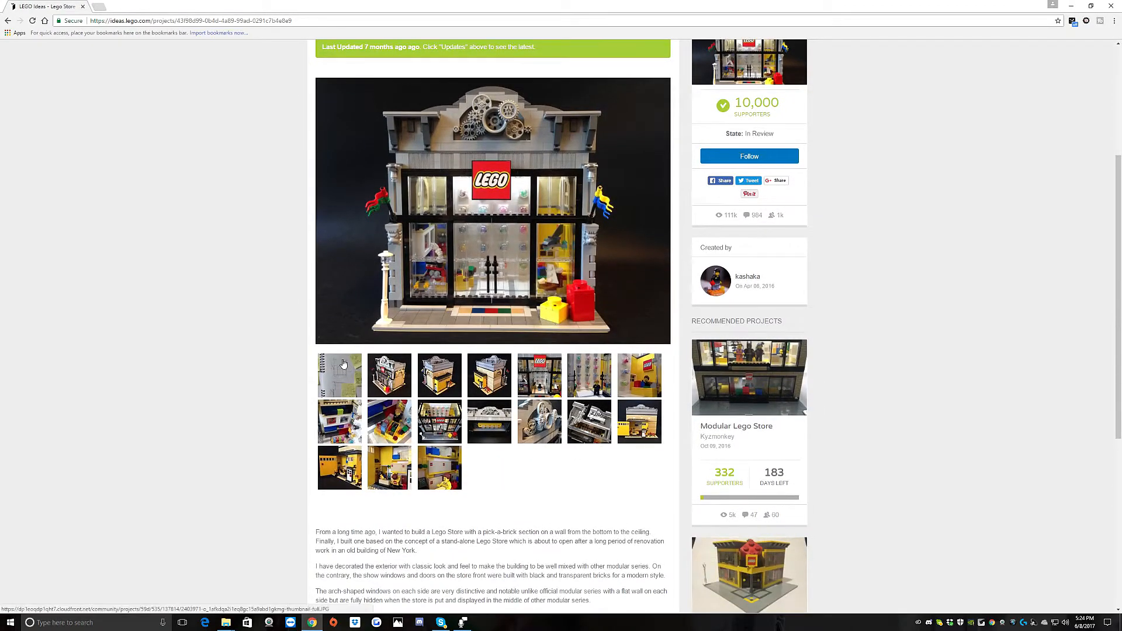
pyautogui.scroll(3)
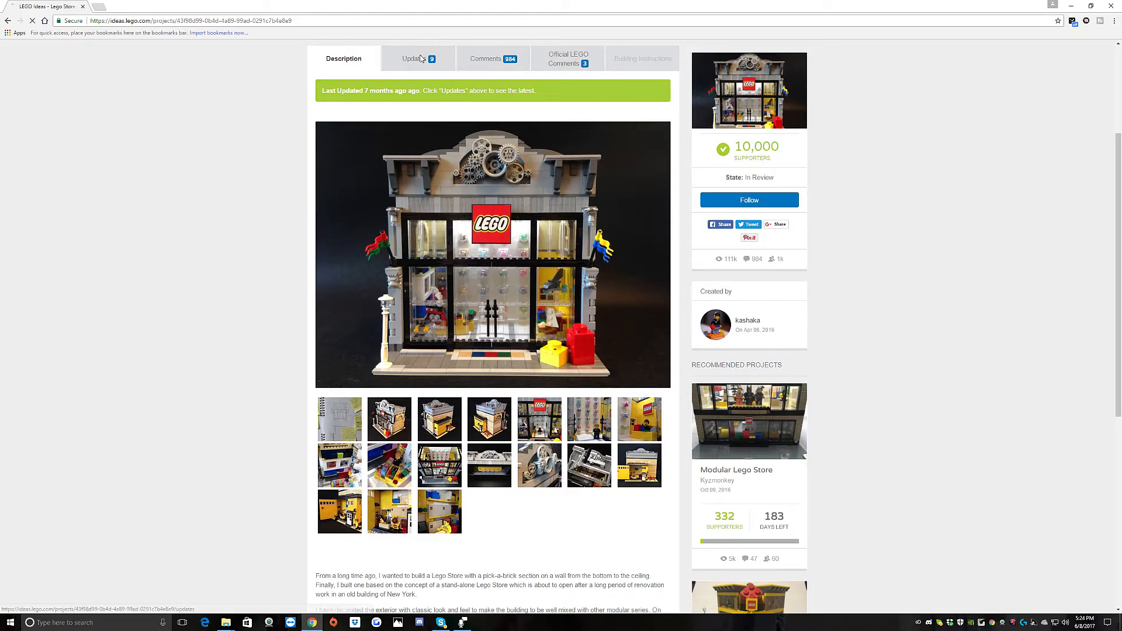
pyautogui.click(411, 58)
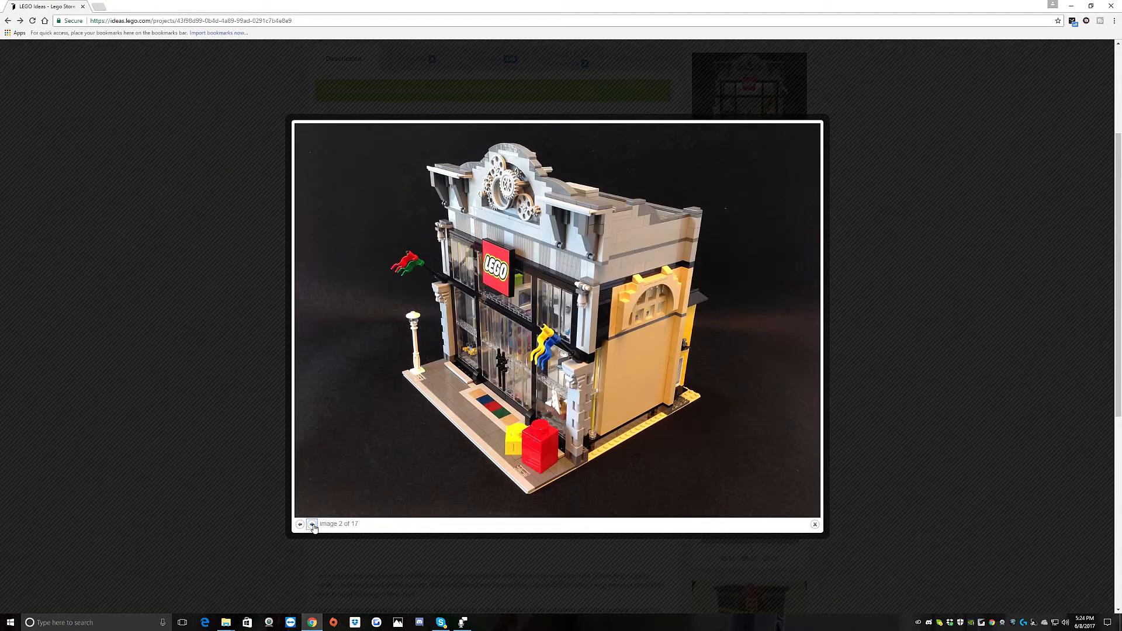
# Step: Advance through the next seven store photos, images 3 to 9
pyautogui.click(312, 523)
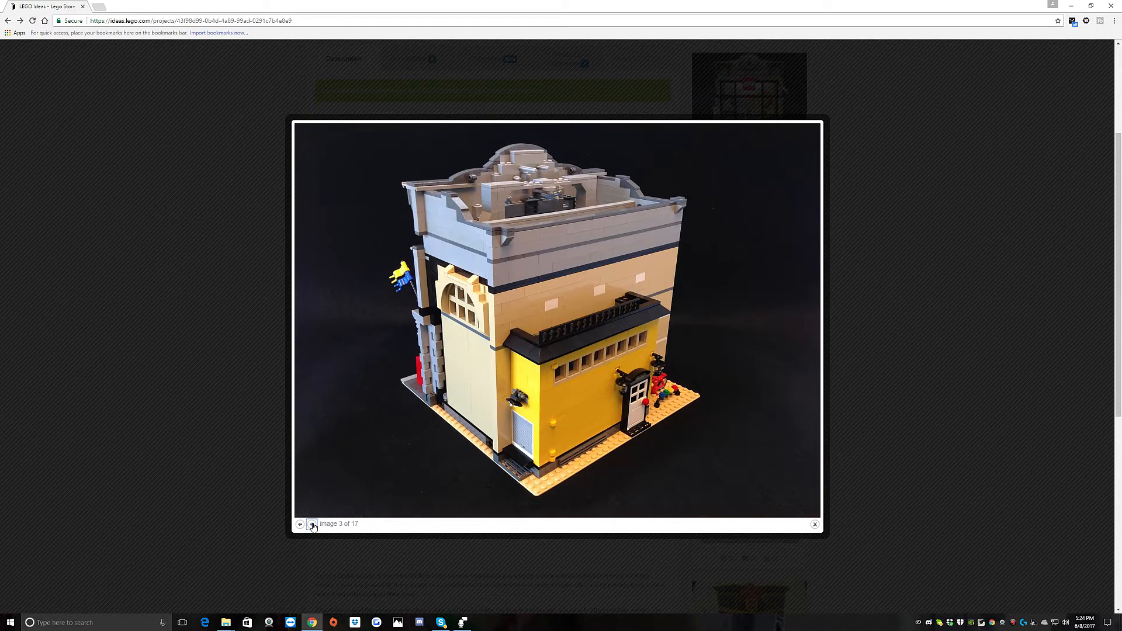
pyautogui.click(311, 524)
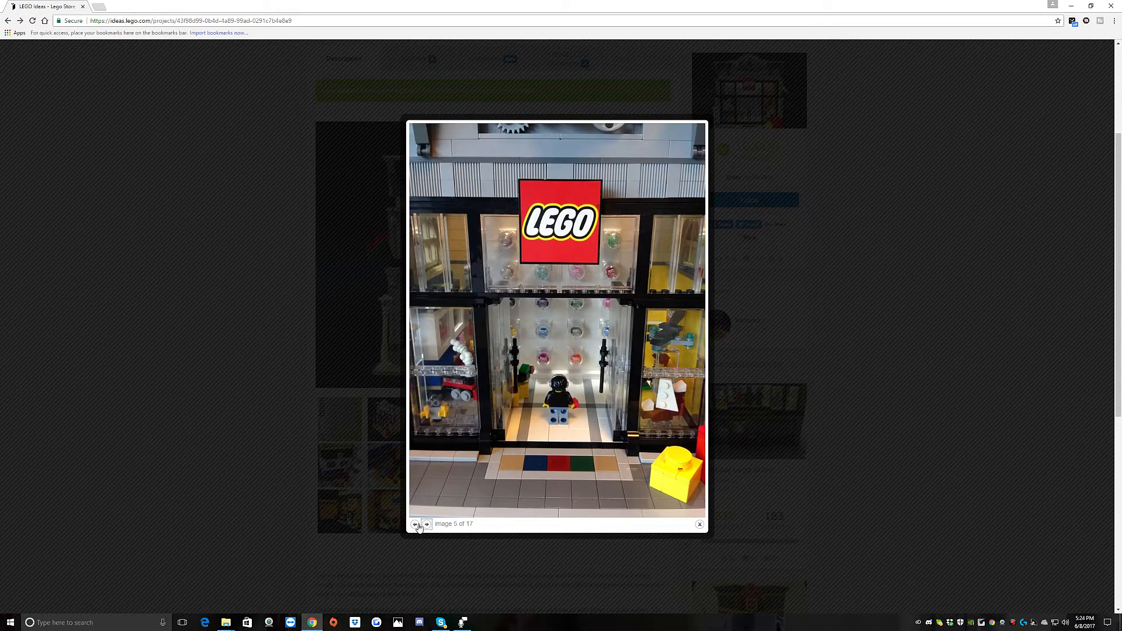
pyautogui.click(426, 524)
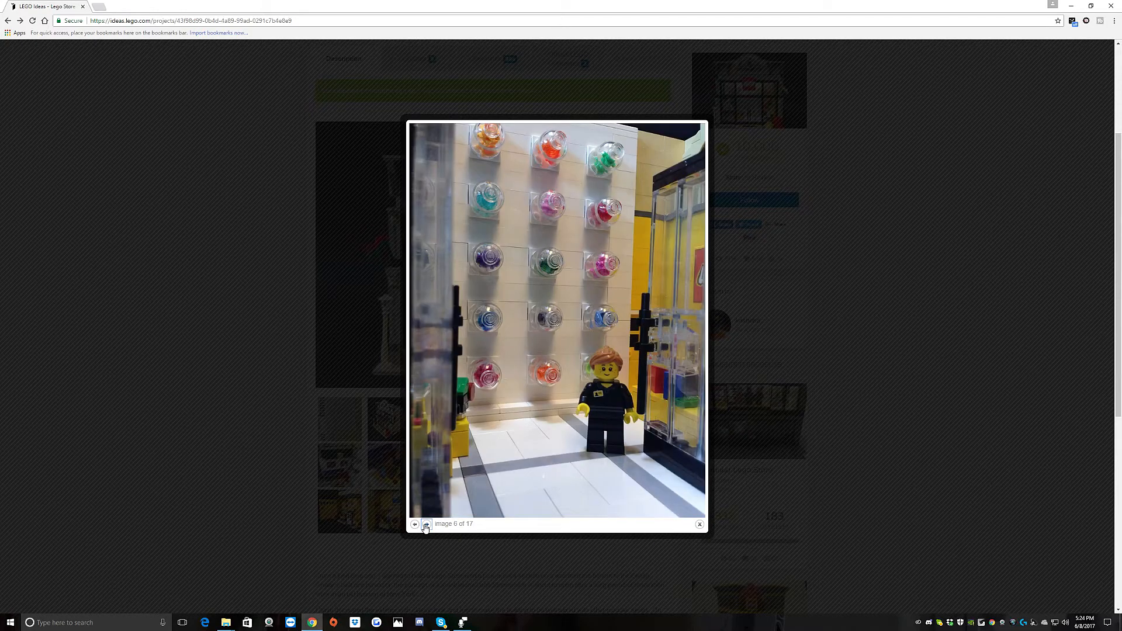
pyautogui.click(426, 523)
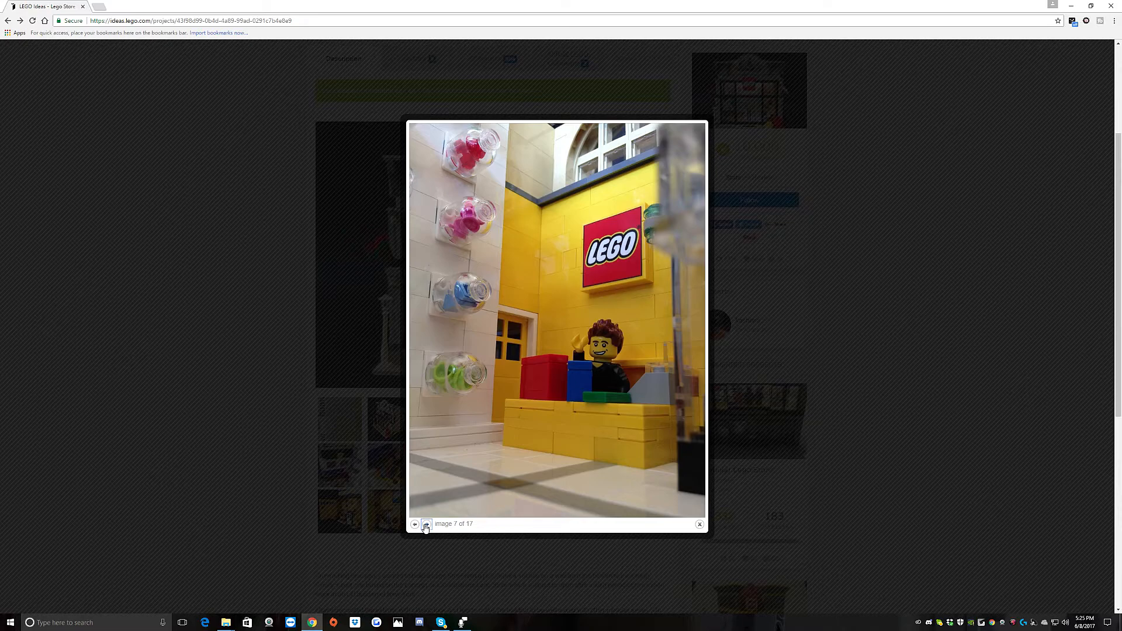
pyautogui.click(426, 524)
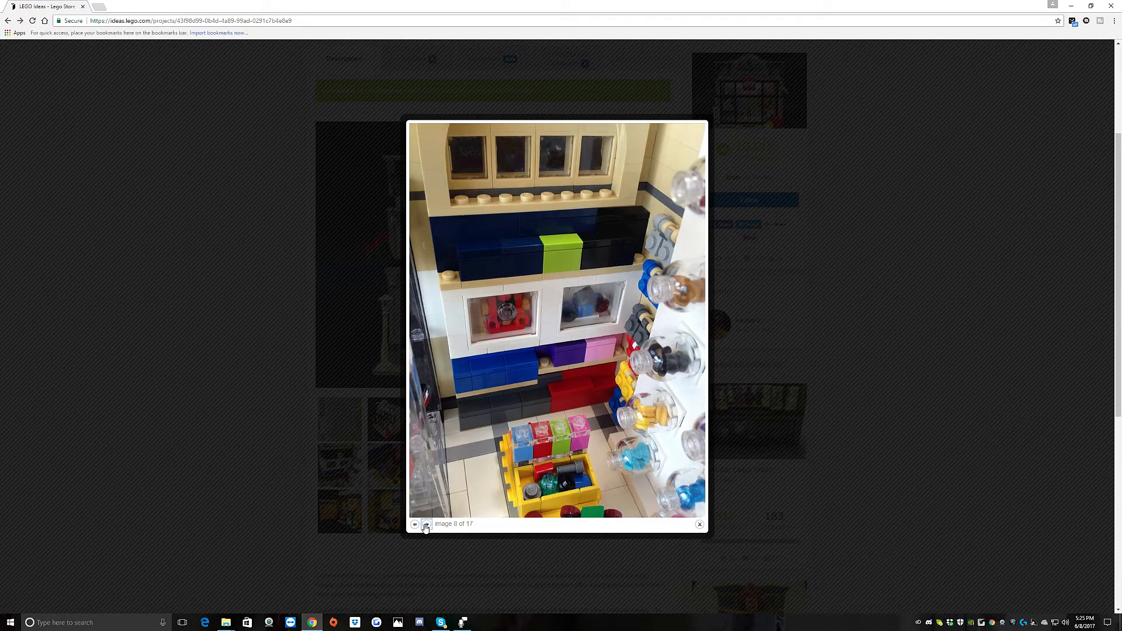
pyautogui.click(426, 525)
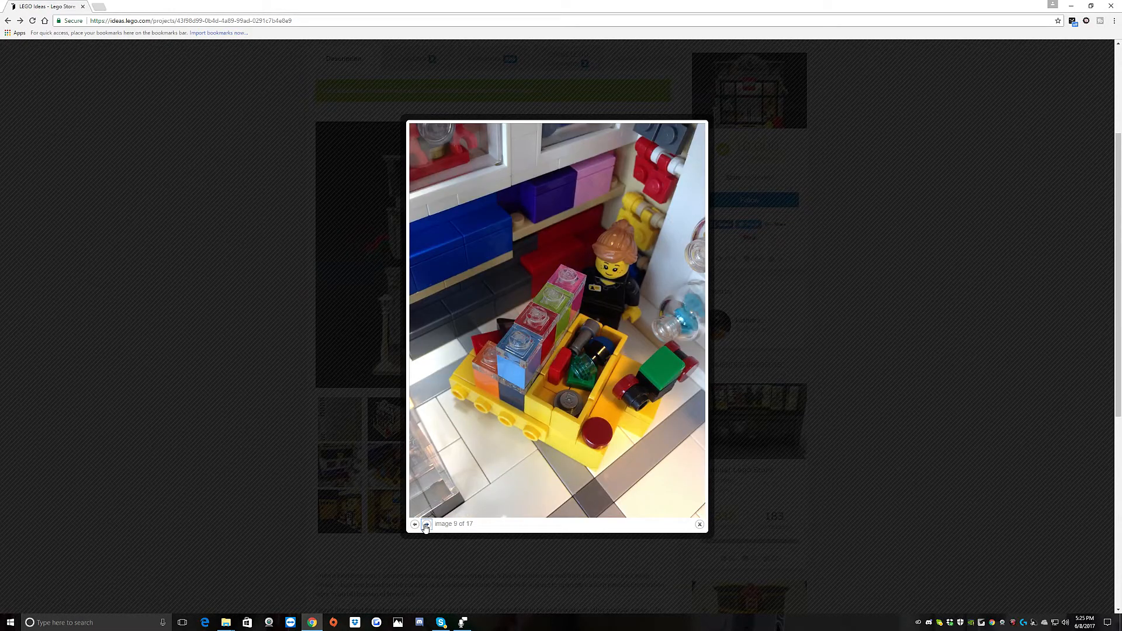
pyautogui.click(426, 524)
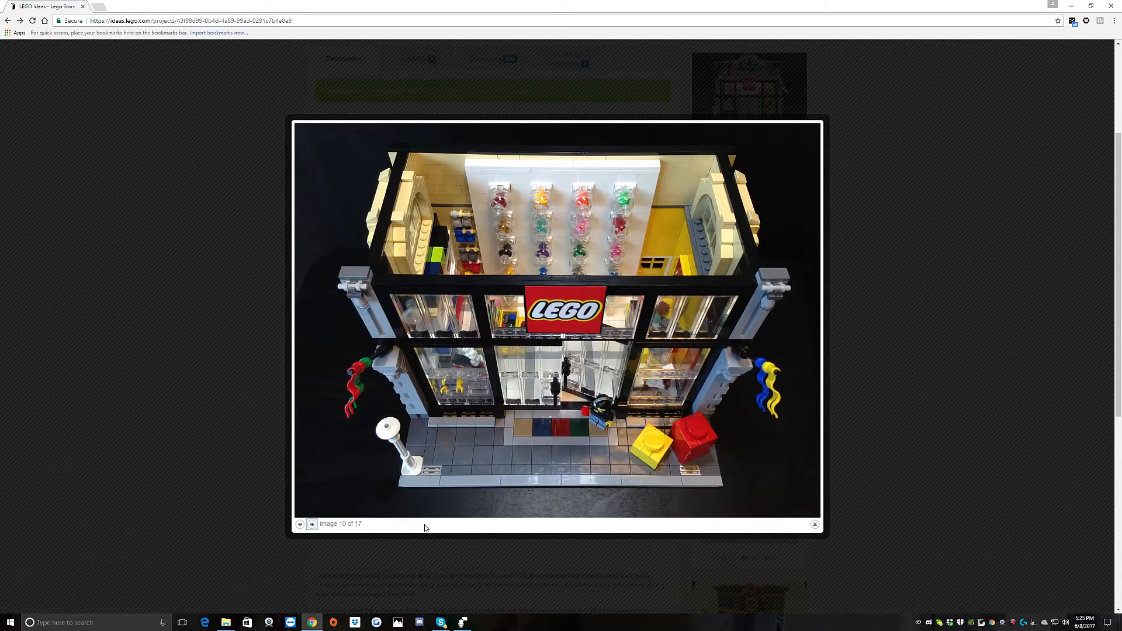
# Step: Continue through the remaining store photos, including the roof-gear close-up, to the last image
pyautogui.click(311, 524)
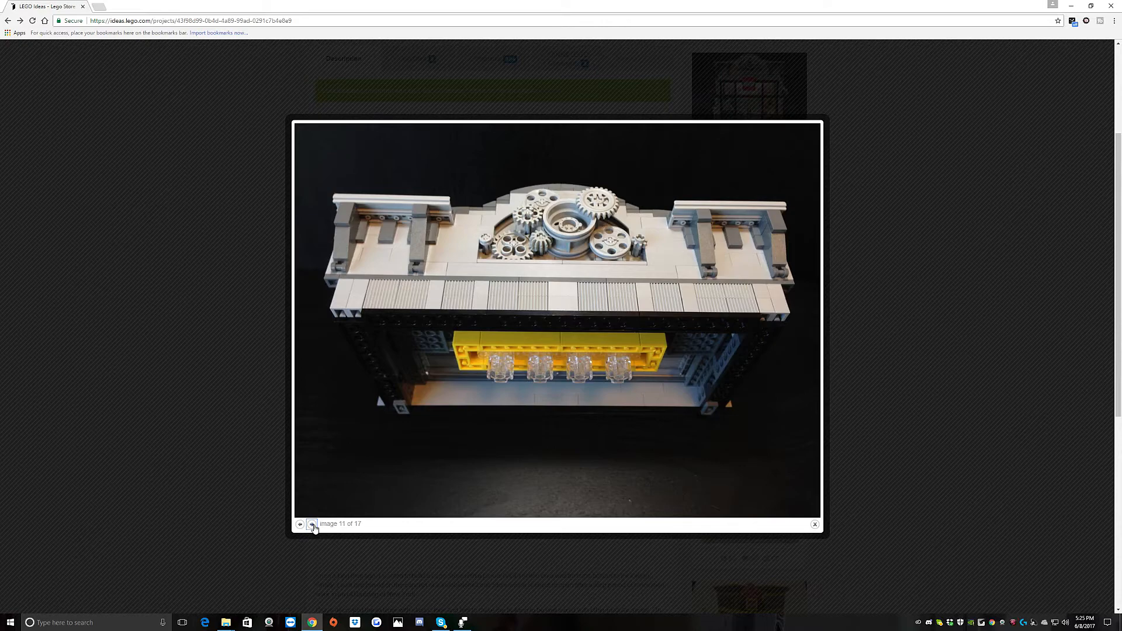
pyautogui.click(311, 524)
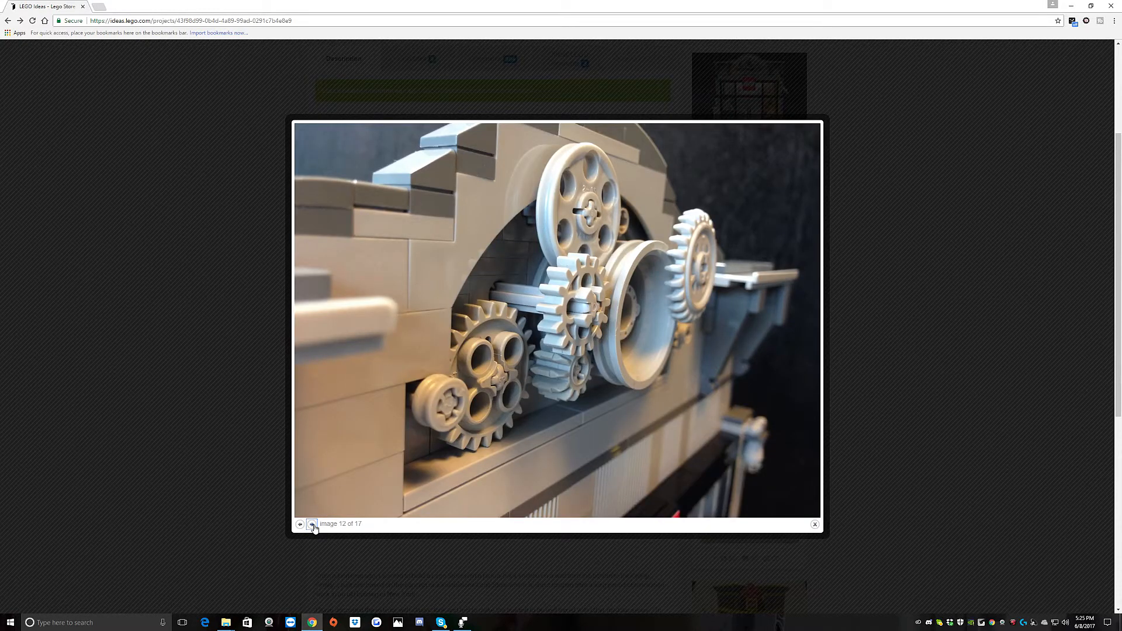
pyautogui.click(312, 524)
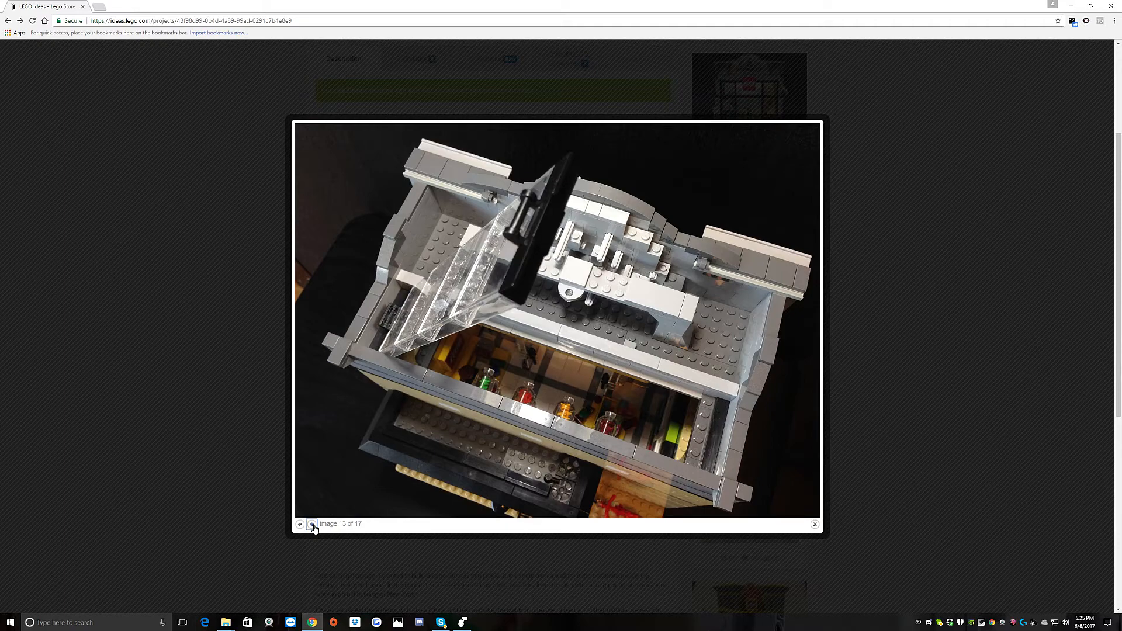
pyautogui.moveTo(319, 536)
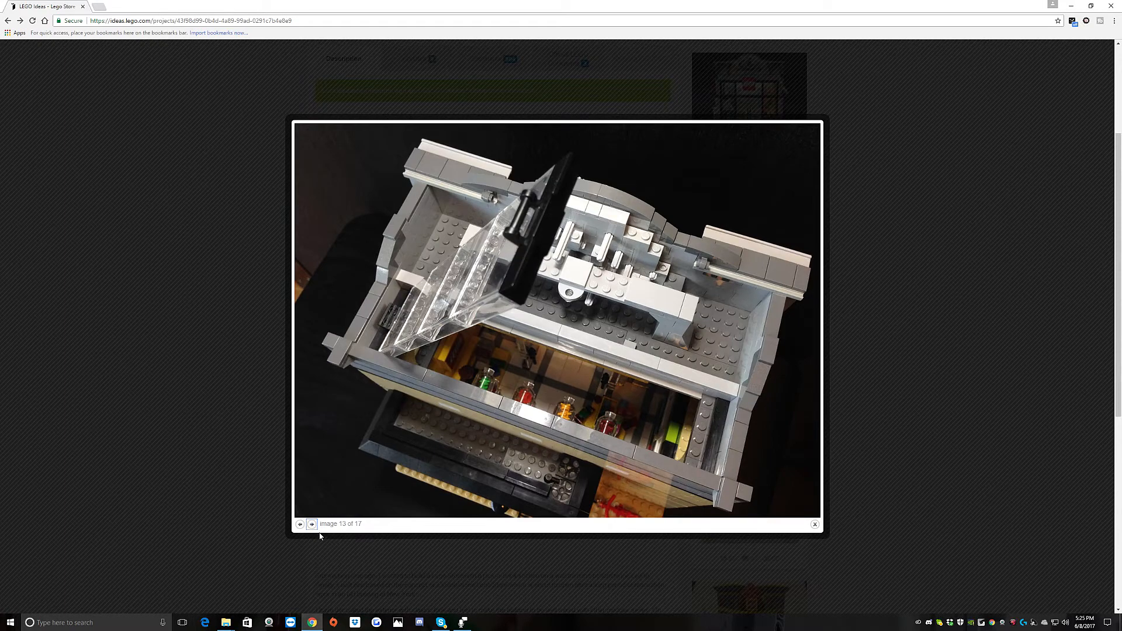
pyautogui.click(311, 524)
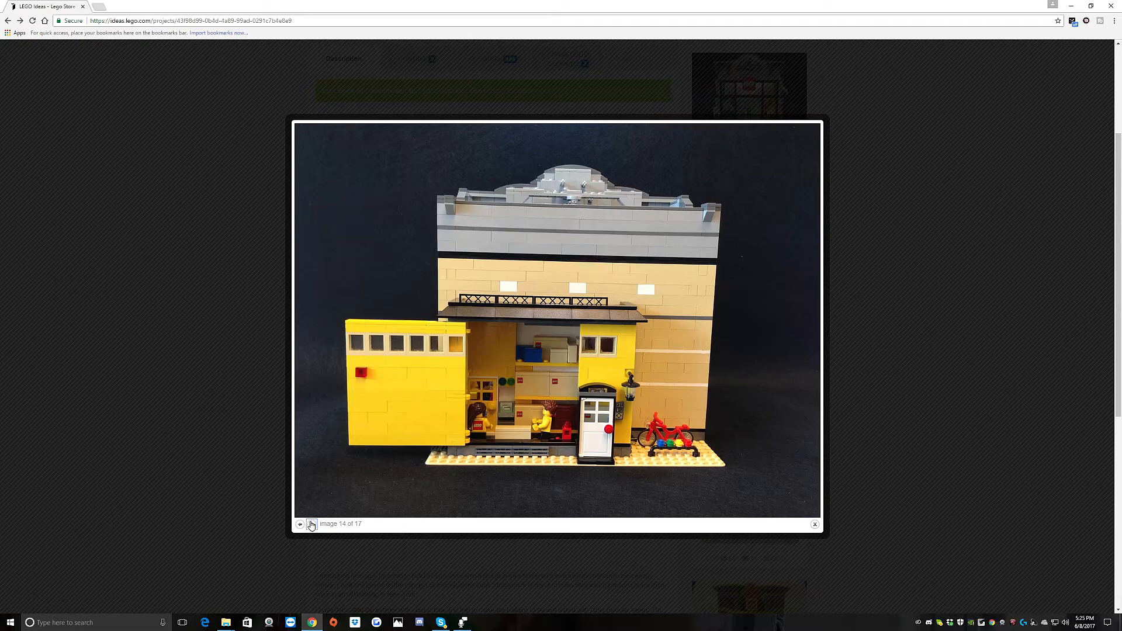
pyautogui.click(312, 524)
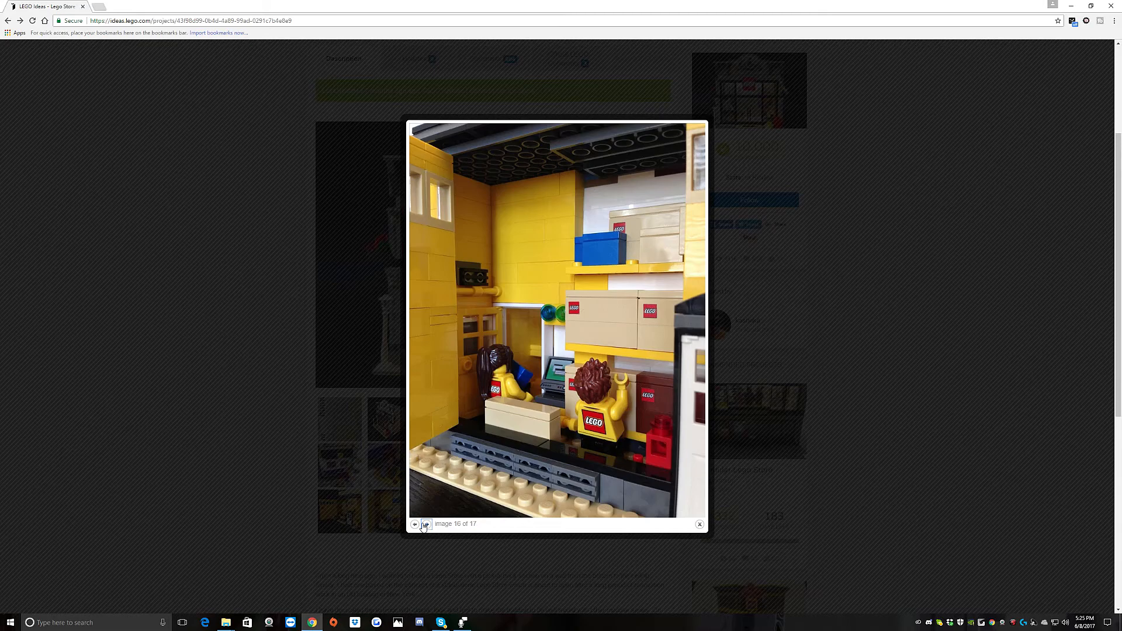
pyautogui.click(426, 524)
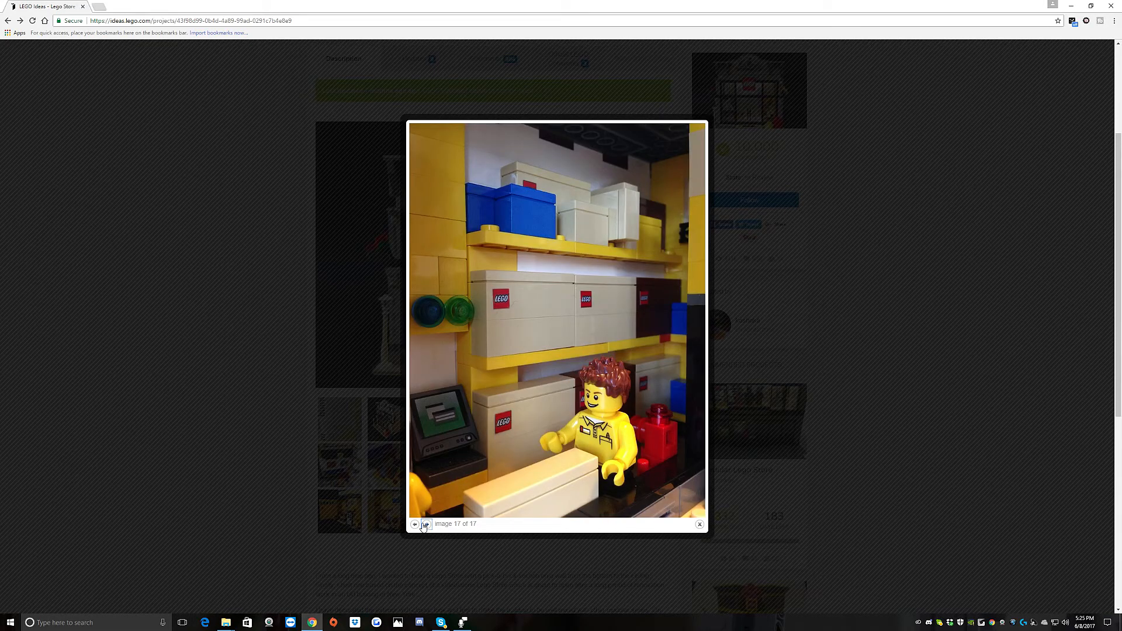
# Step: Close the store gallery and go back to the In Review project list
pyautogui.click(698, 523)
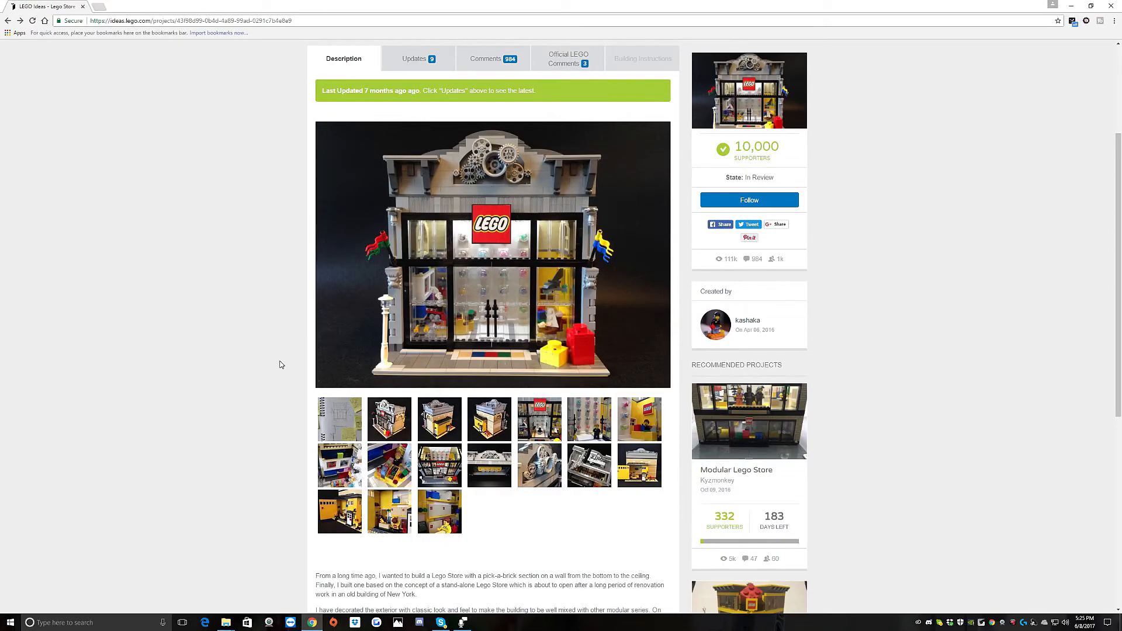
pyautogui.scroll(-3)
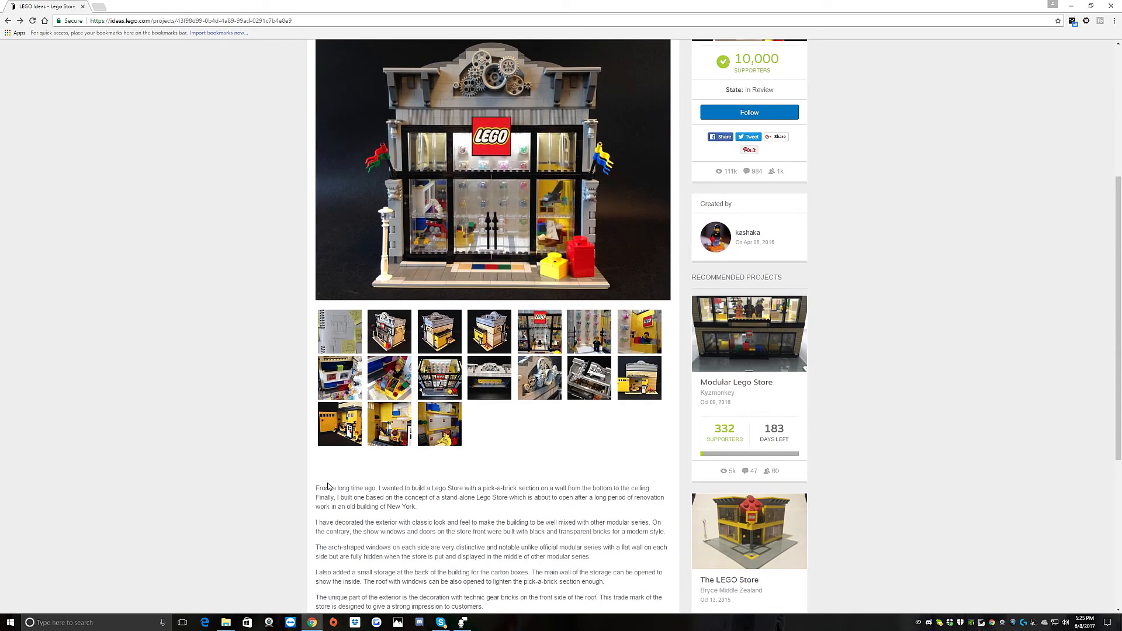
pyautogui.click(8, 20)
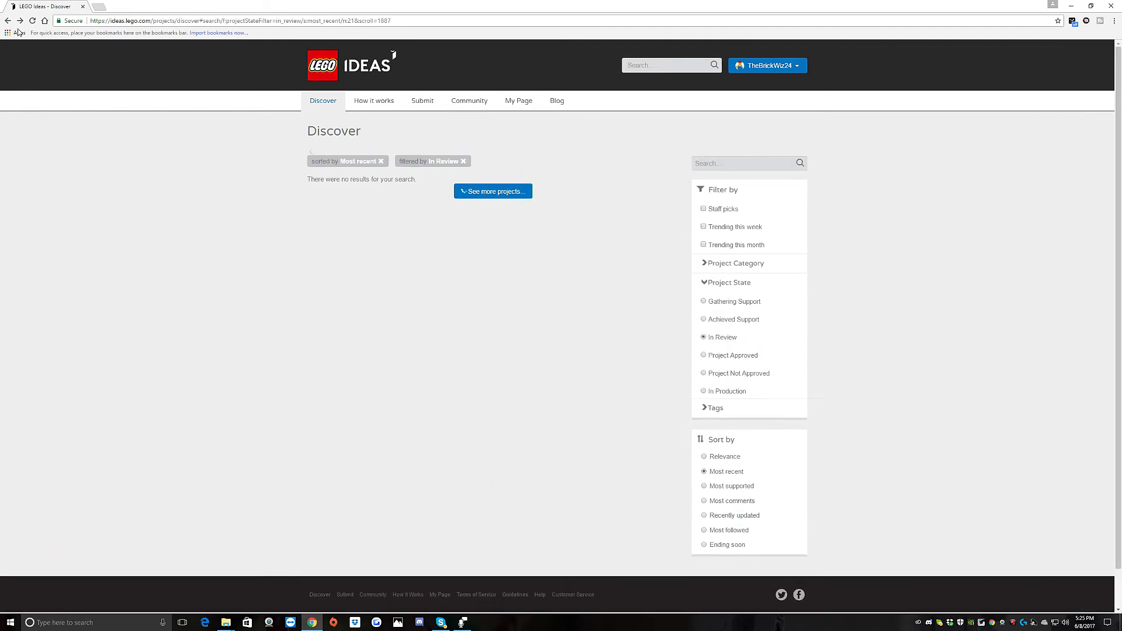
pyautogui.scroll(-3)
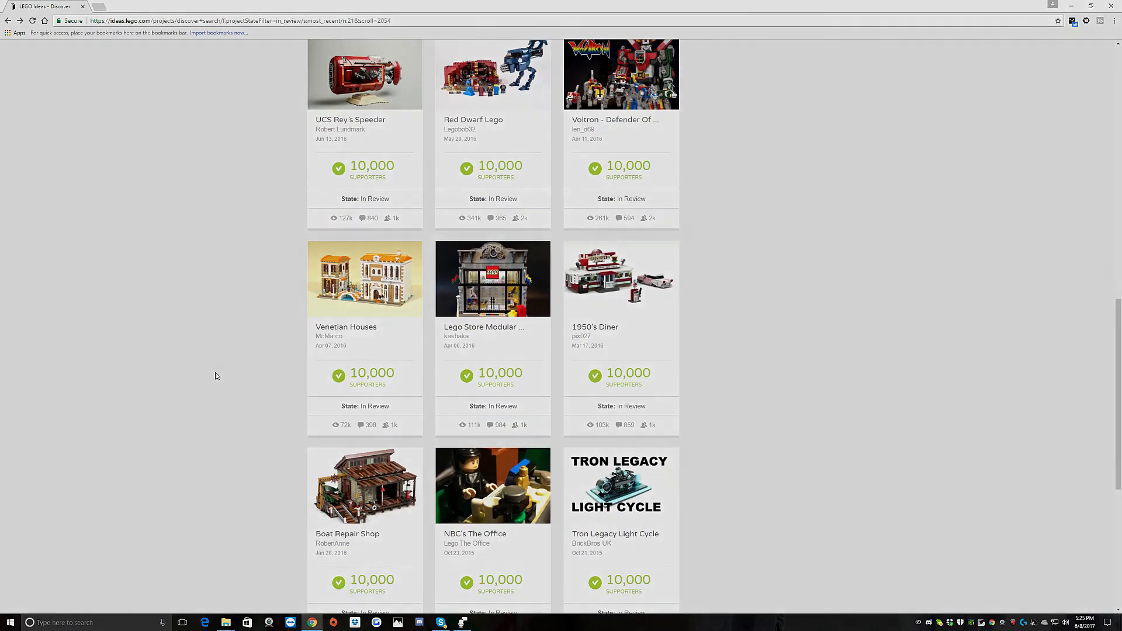